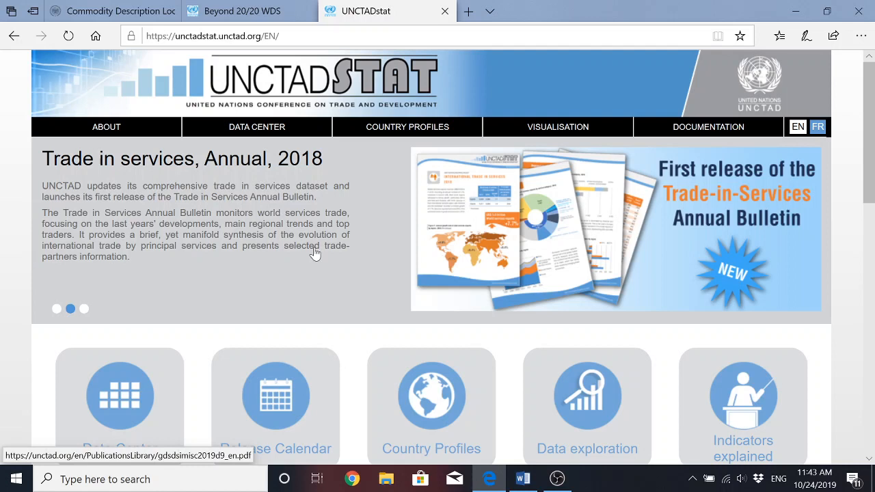
mouse_move(329, 232)
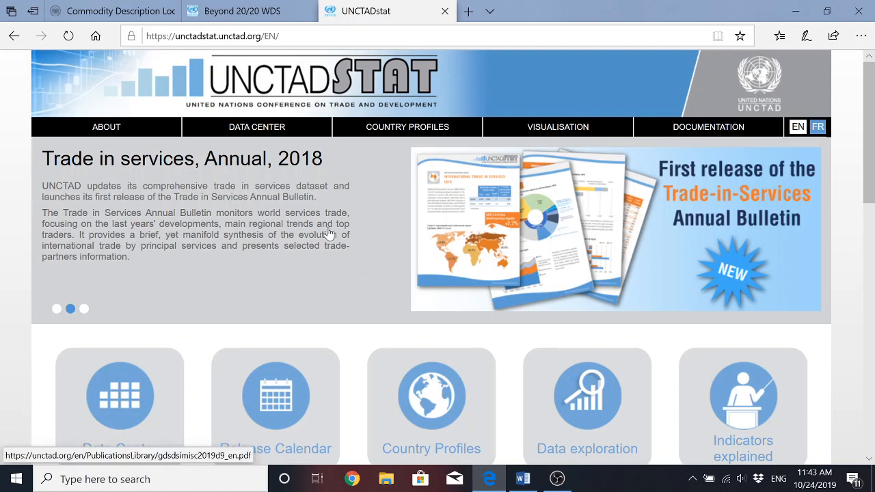
mouse_move(383, 150)
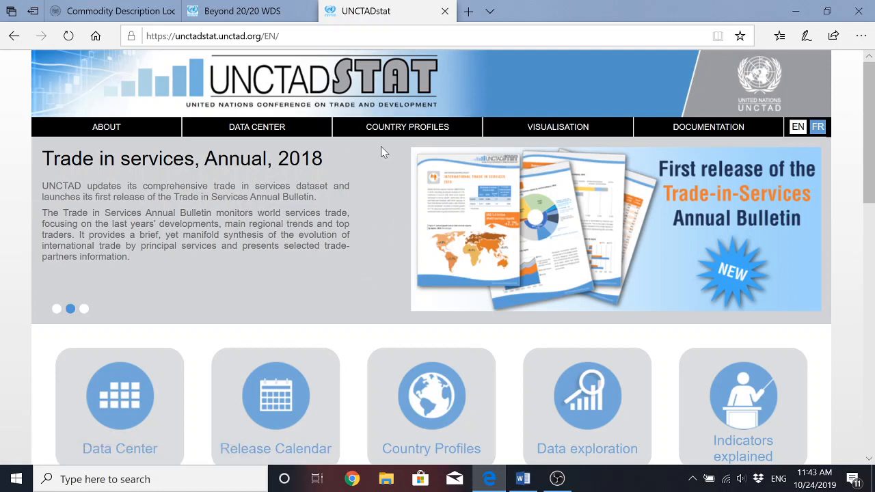
- Go to the Data Center and expand the International trade in goods and services folder
click(523, 478)
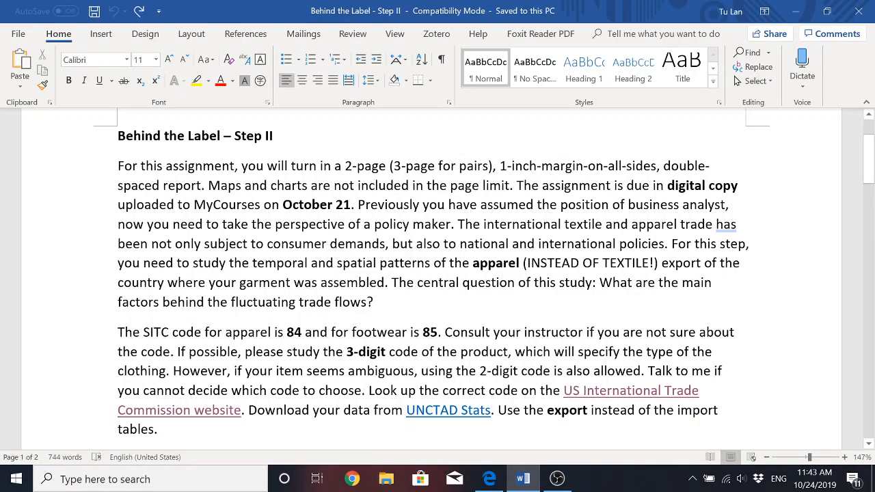
mouse_move(448, 410)
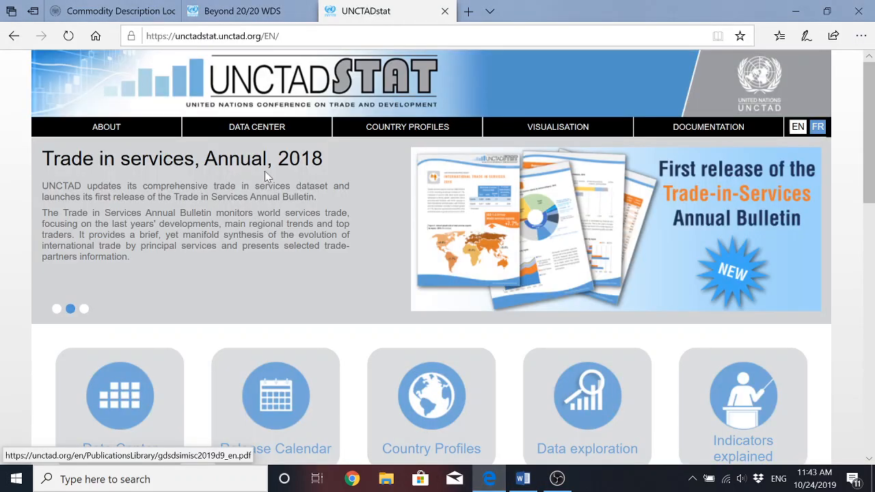
scroll(down, 3)
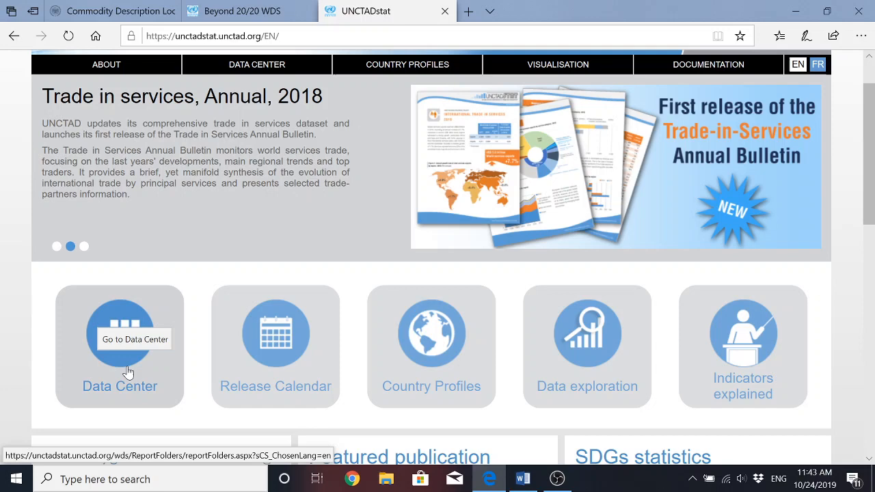
click(134, 339)
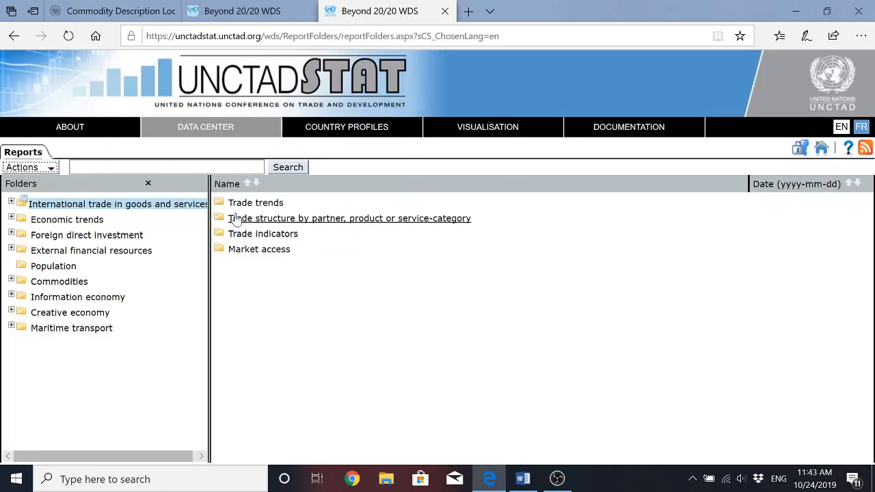
mouse_move(217, 265)
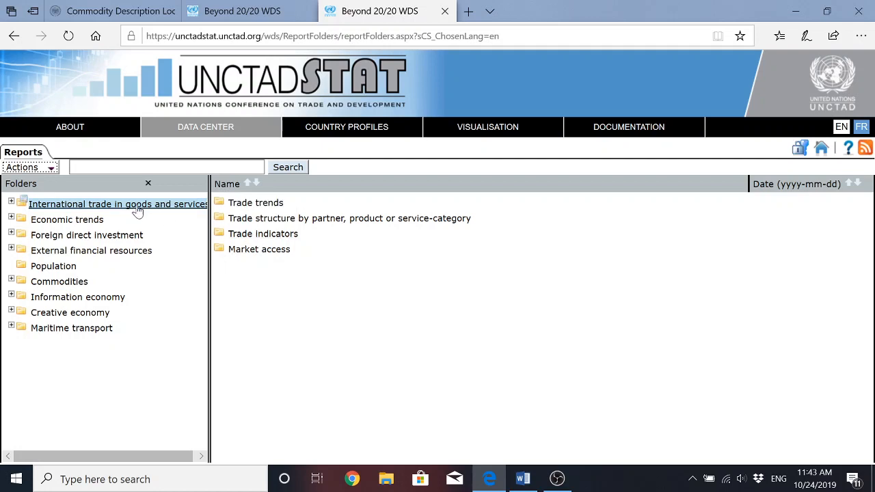
mouse_move(181, 293)
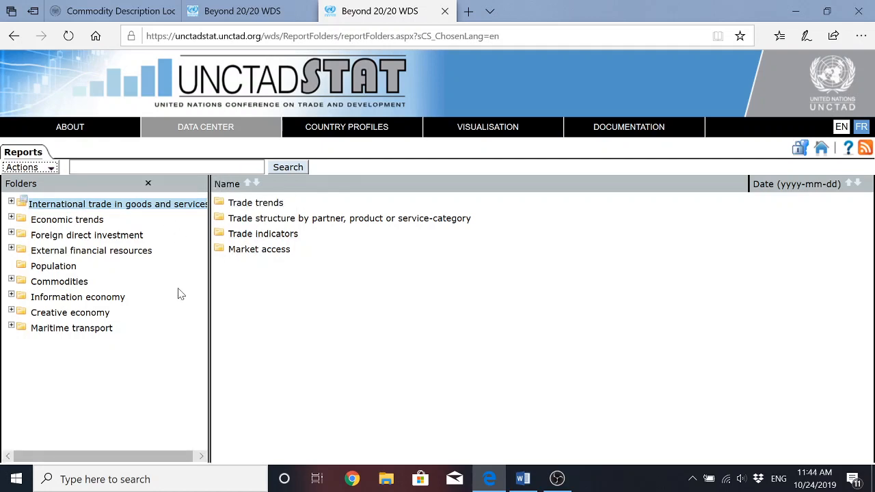
mouse_move(116, 224)
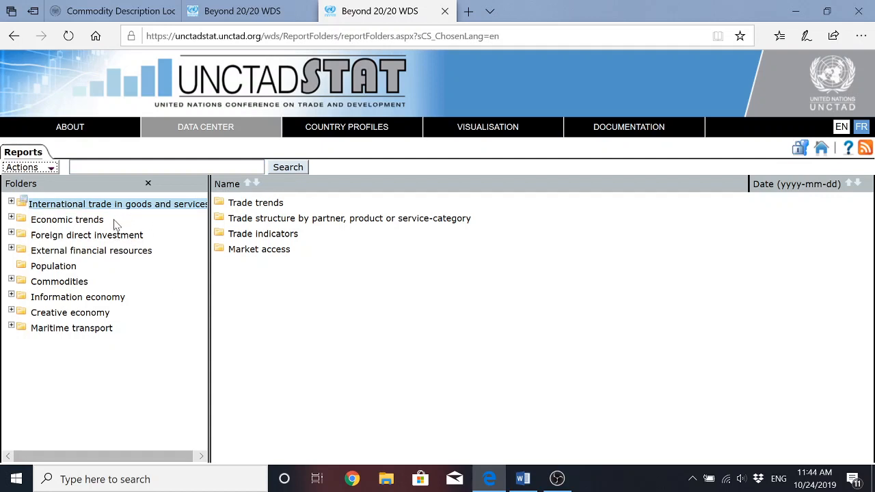
mouse_move(77, 296)
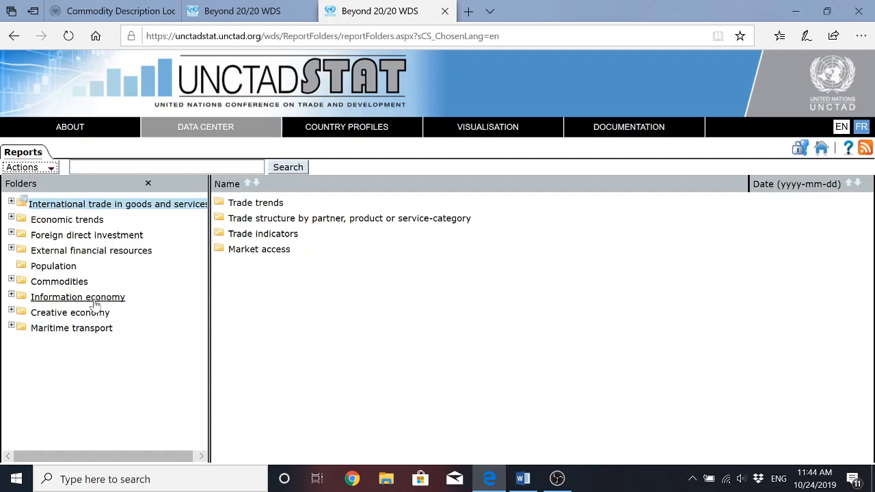
mouse_move(169, 326)
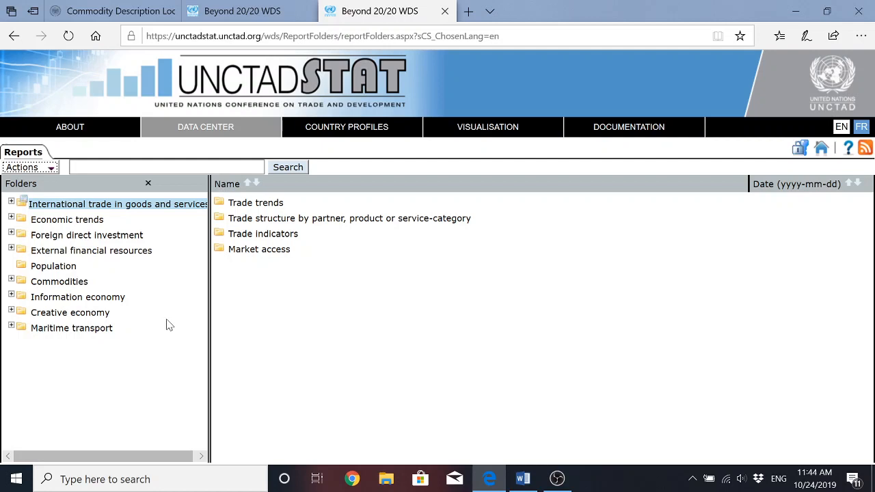
mouse_move(173, 320)
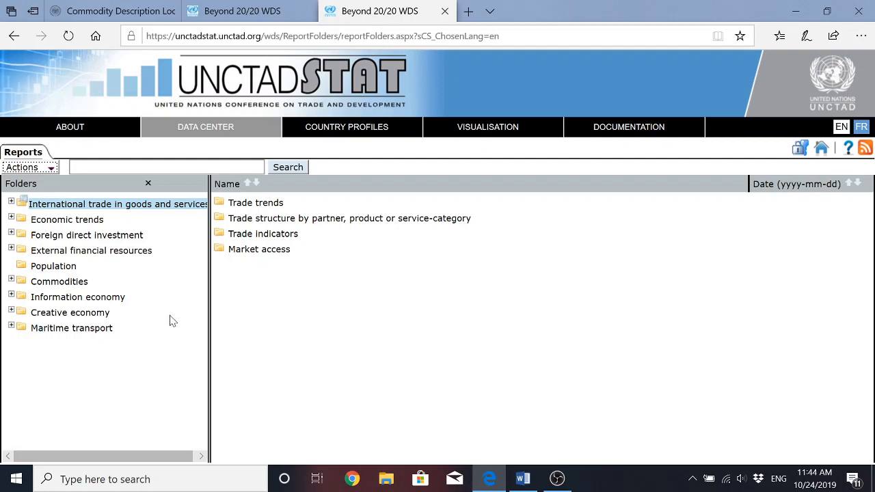
mouse_move(183, 244)
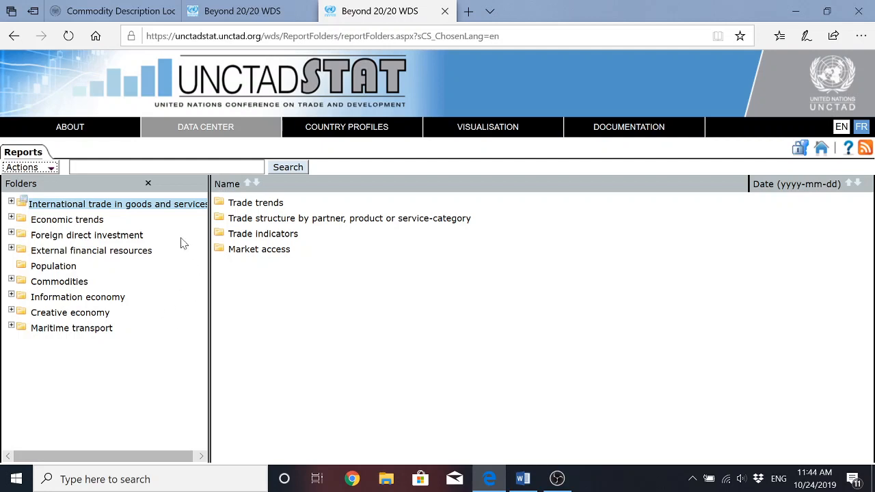
mouse_move(153, 211)
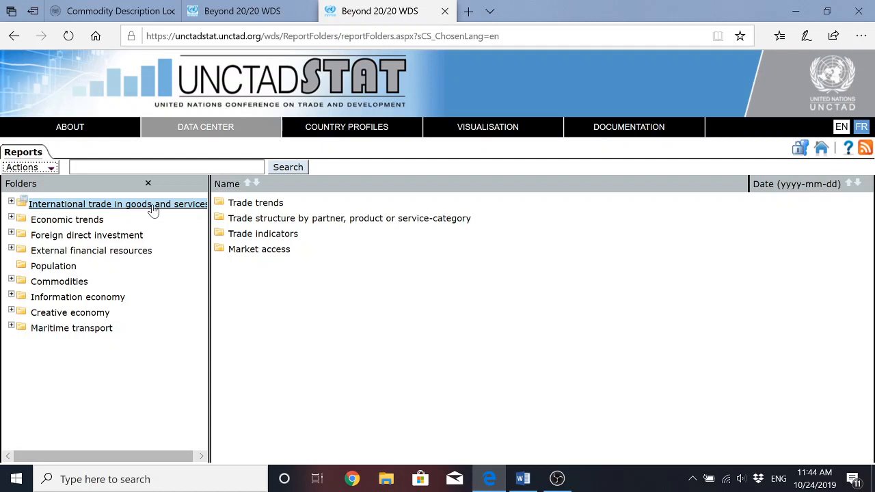
mouse_move(47, 213)
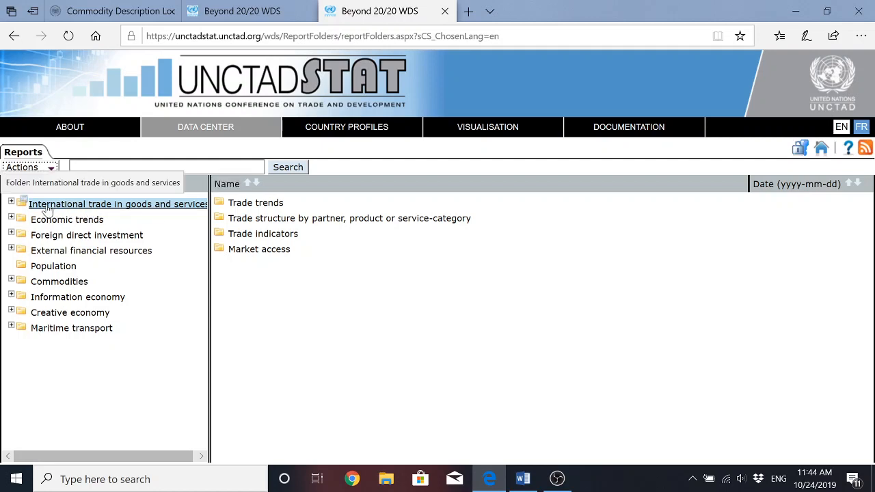
click(11, 204)
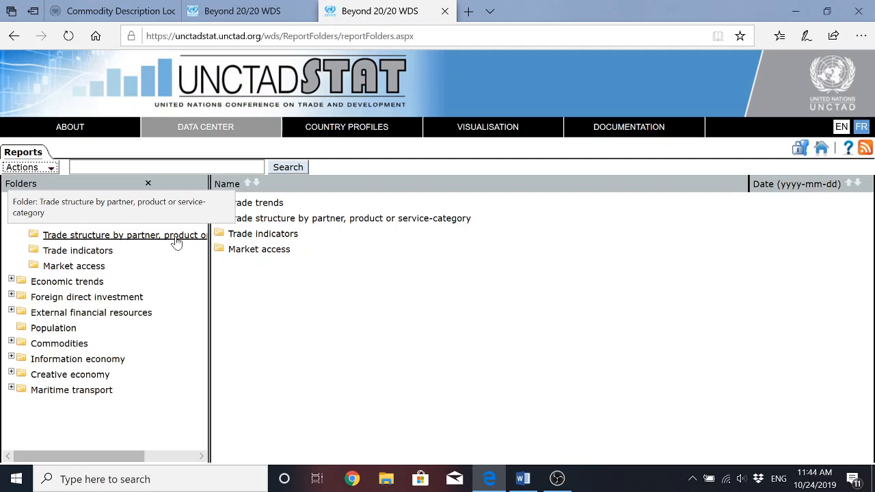
- Show the reports in the Trade structure by partner, product or service-category subfolder
click(123, 236)
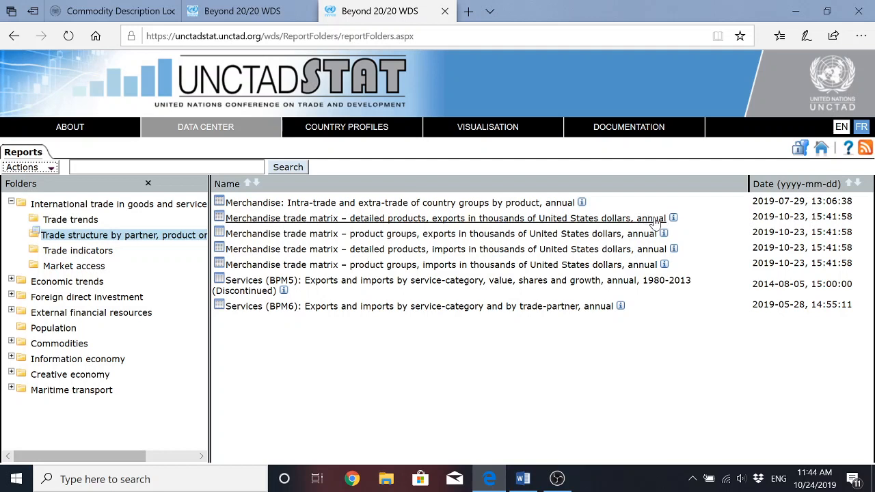
mouse_move(413, 218)
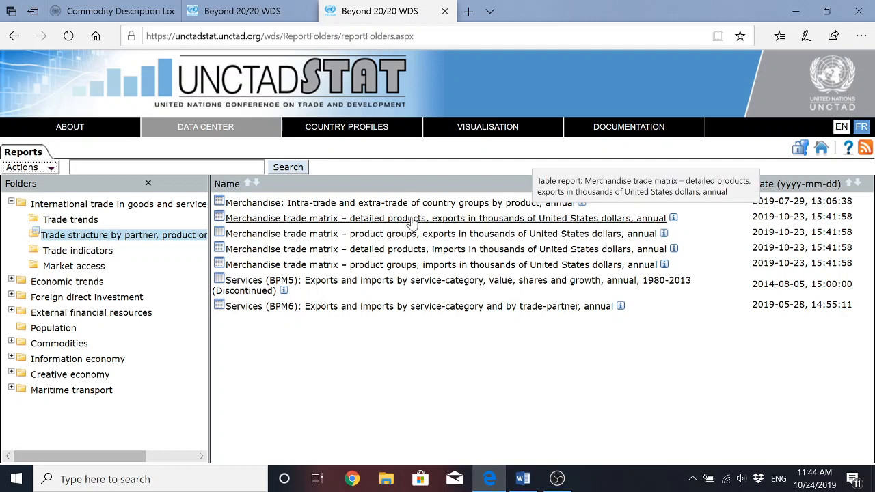
mouse_move(620, 226)
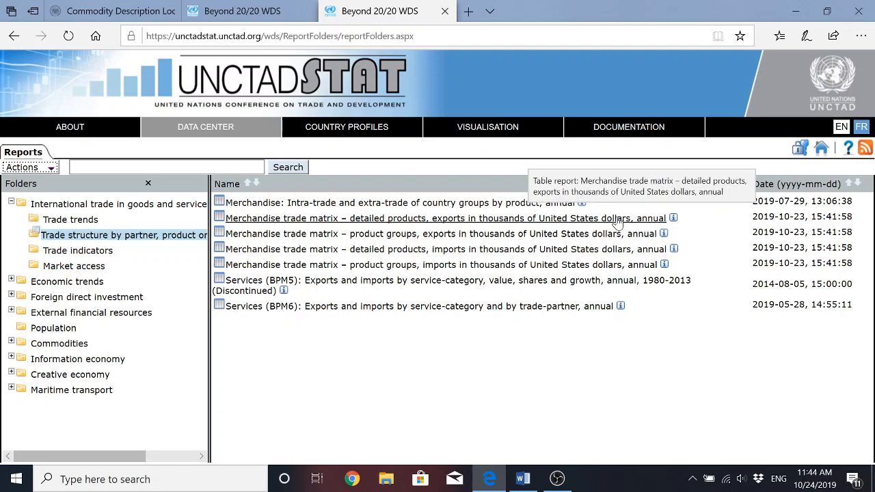
mouse_move(549, 264)
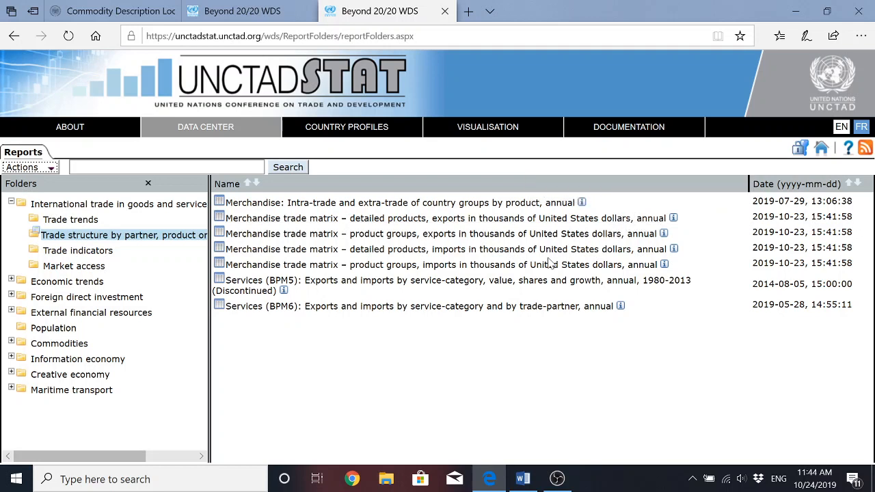
mouse_move(599, 210)
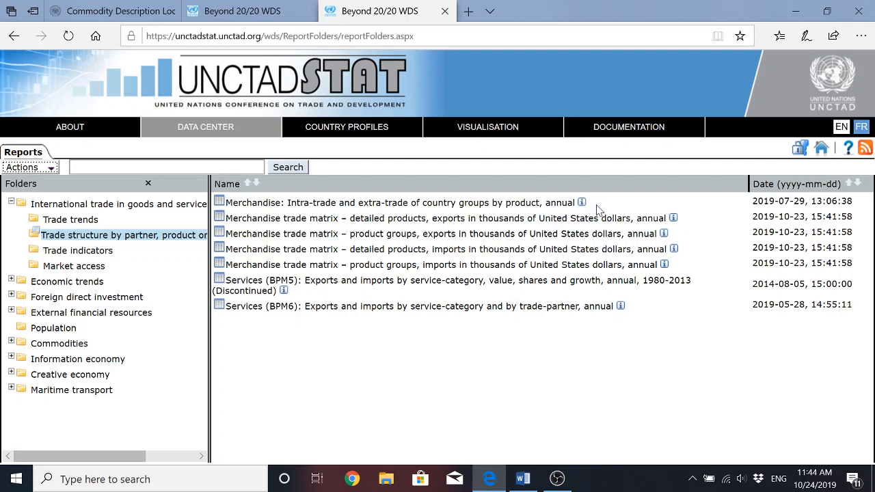
mouse_move(617, 227)
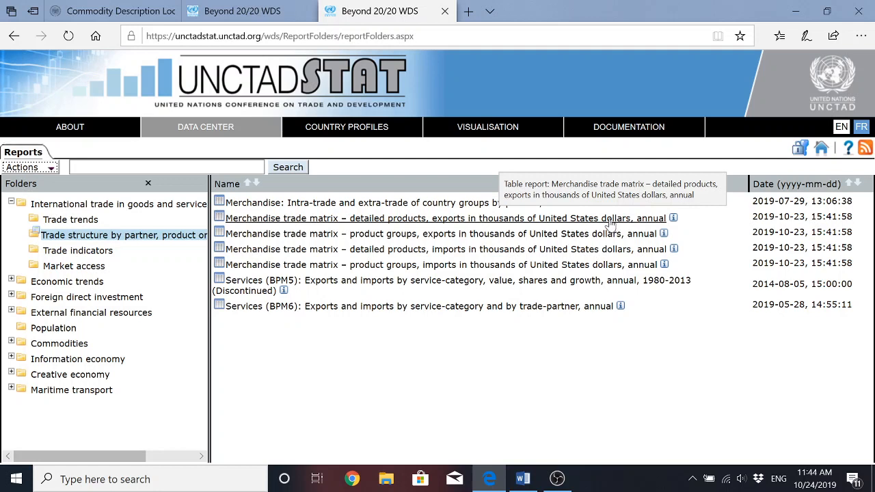
mouse_move(627, 227)
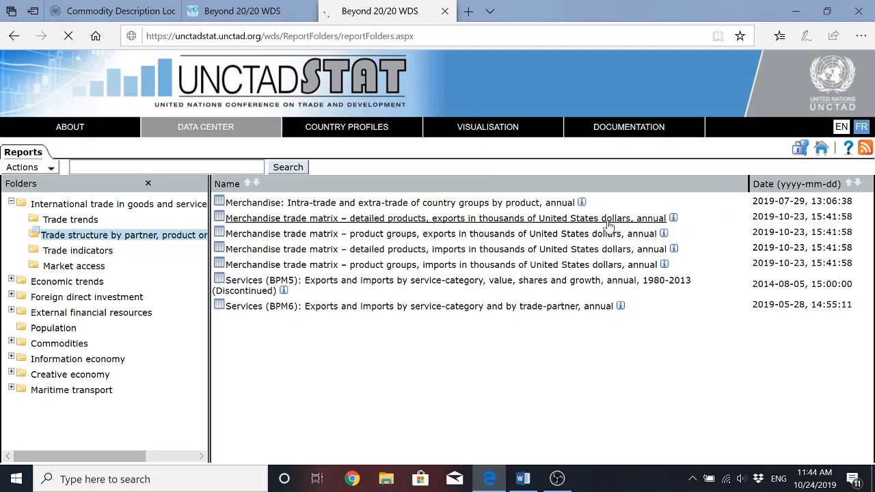
- Open the Merchandise trade matrix – detailed products, exports report as a table
click(445, 218)
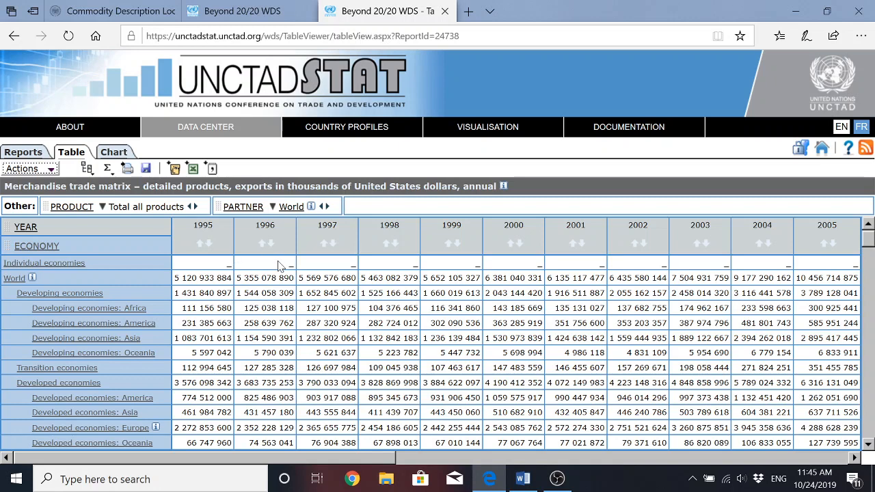
mouse_move(286, 233)
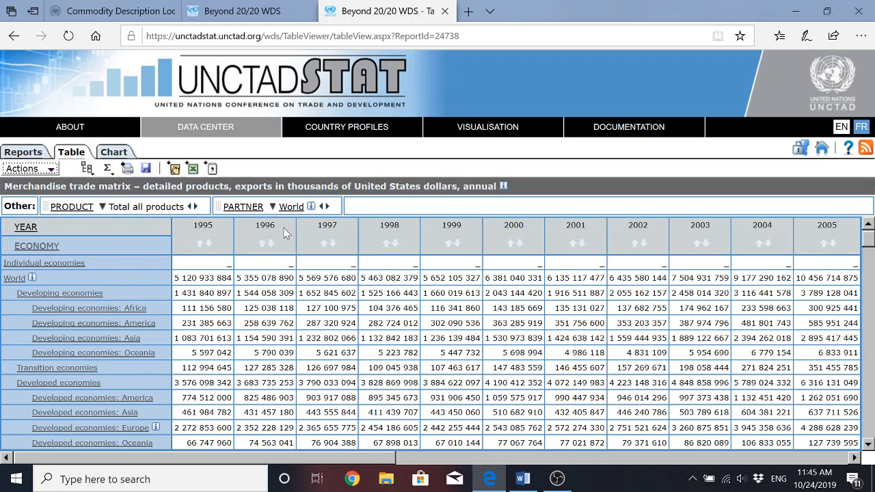
mouse_move(199, 268)
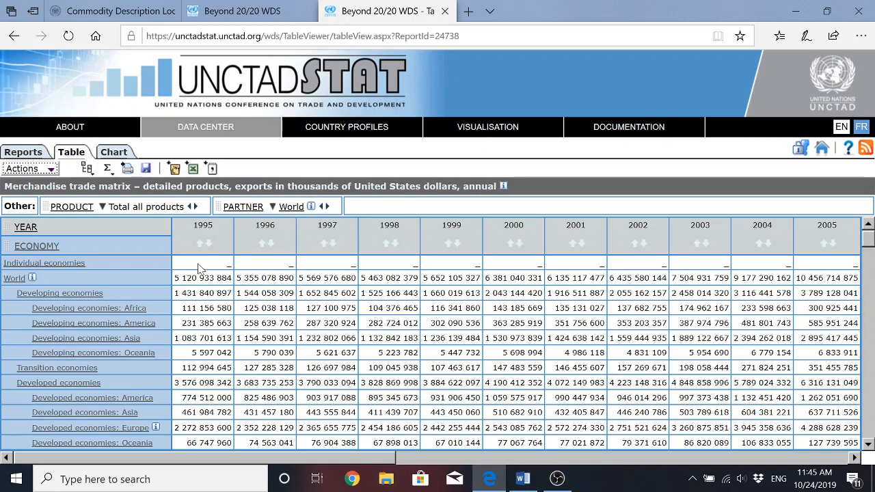
mouse_move(166, 304)
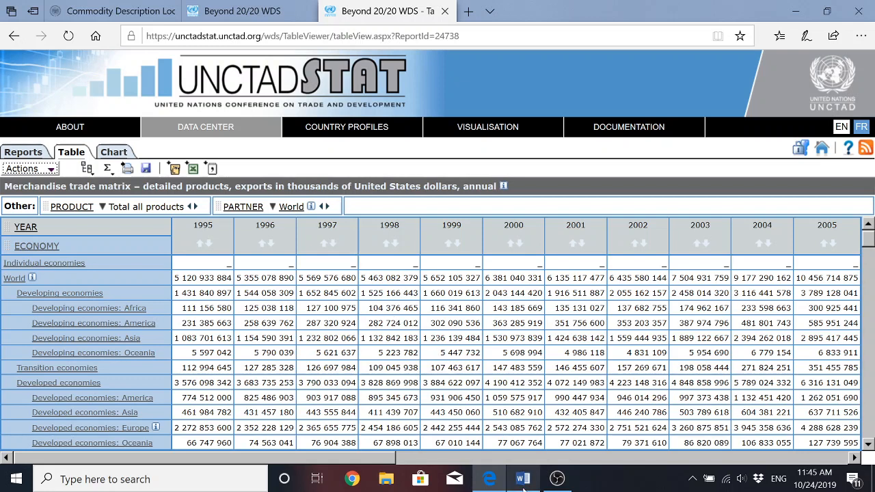
click(523, 478)
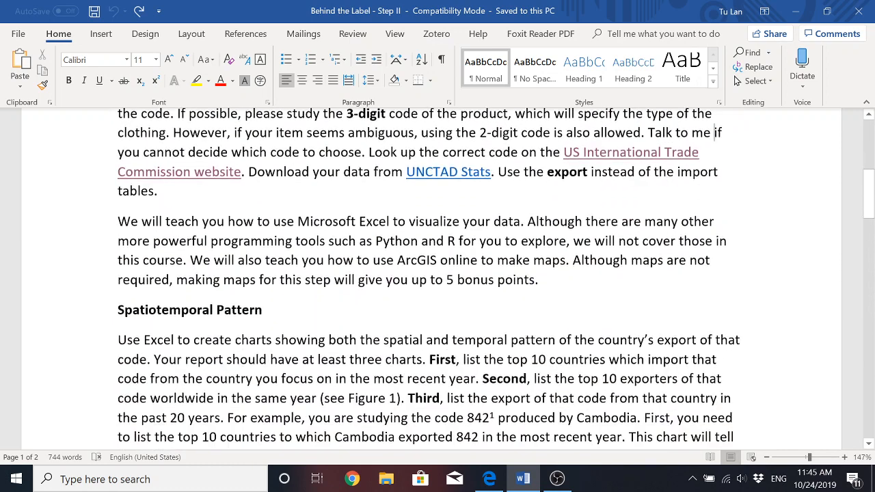
scroll(down, 3)
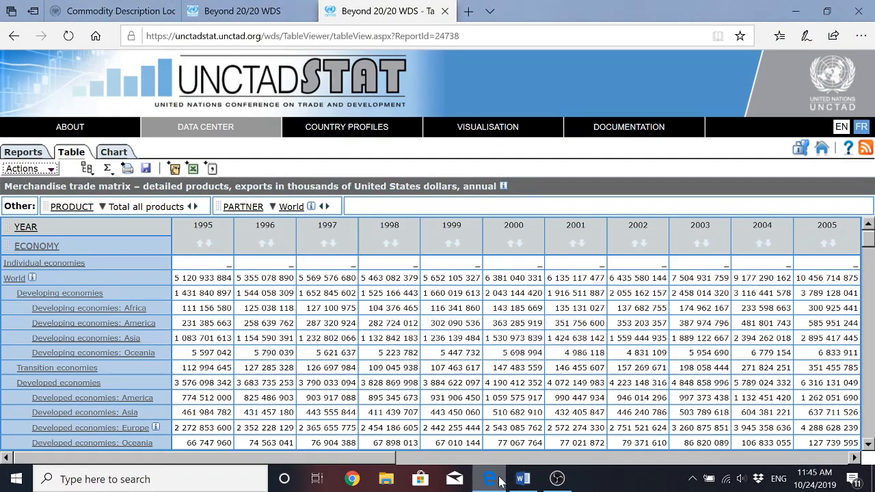
scroll(down, 3)
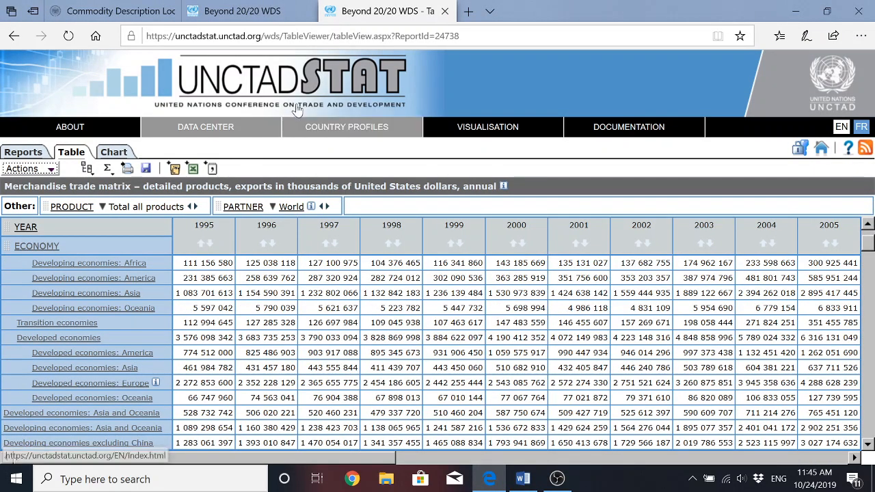
mouse_move(372, 140)
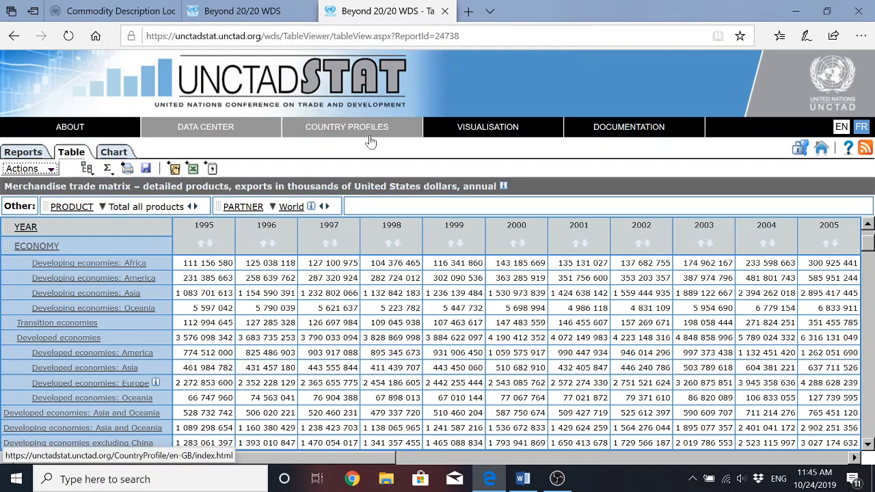
mouse_move(369, 257)
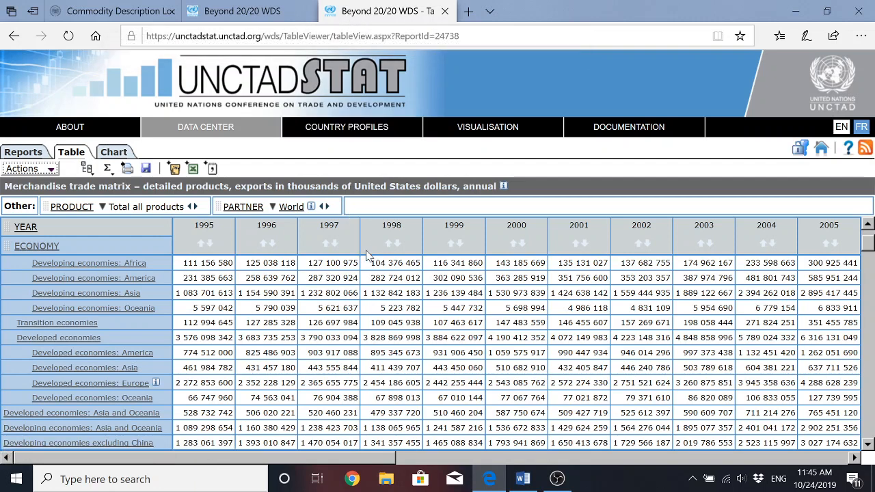
mouse_move(375, 275)
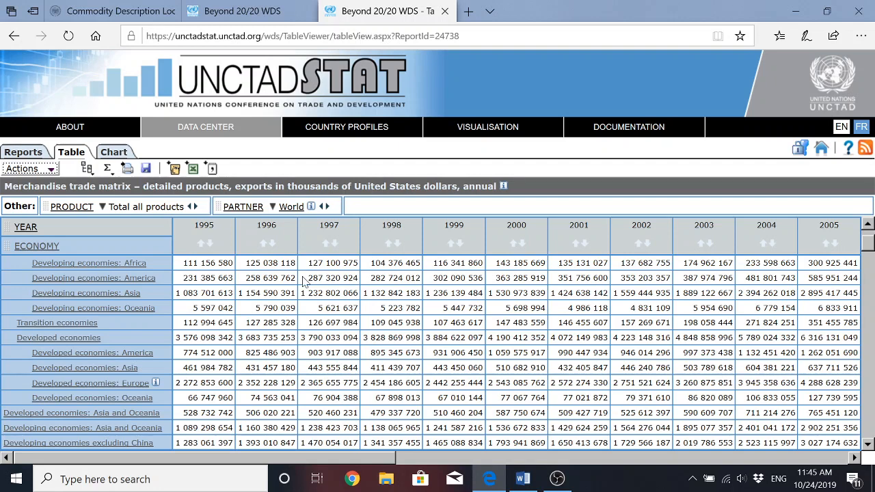
mouse_move(362, 306)
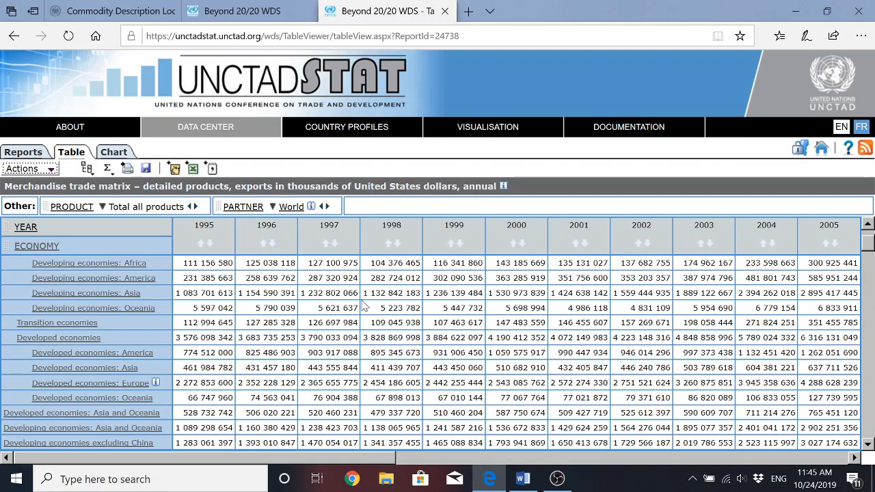
mouse_move(329, 303)
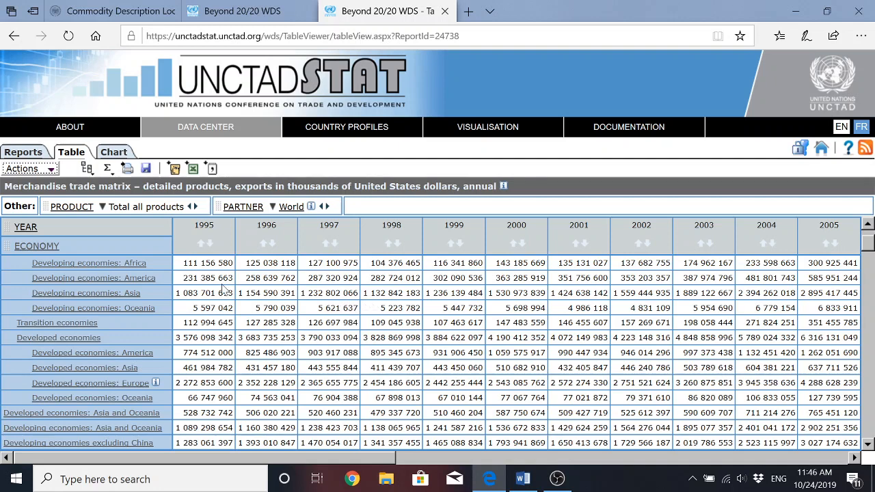
mouse_move(226, 289)
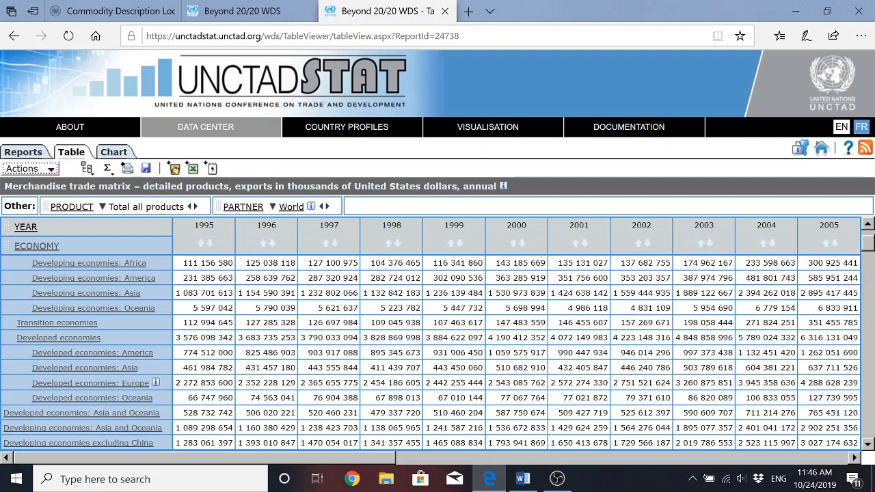
mouse_move(301, 308)
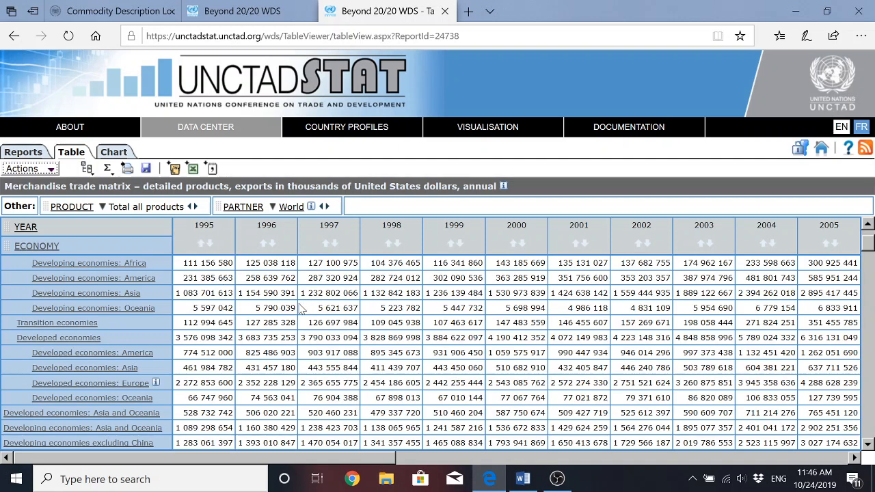
mouse_move(185, 257)
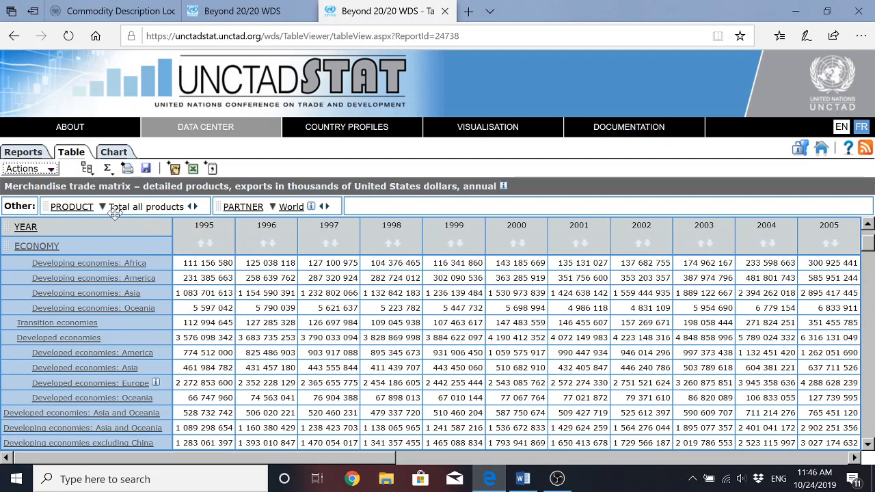
mouse_move(121, 212)
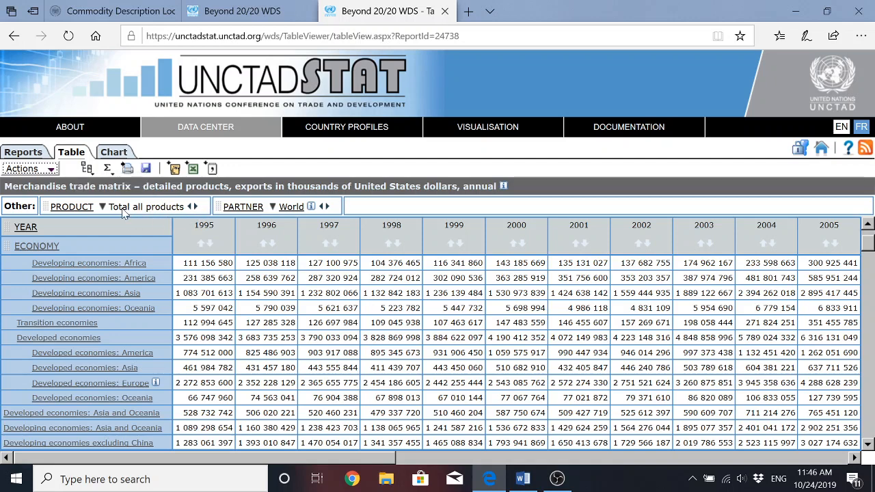
mouse_move(77, 213)
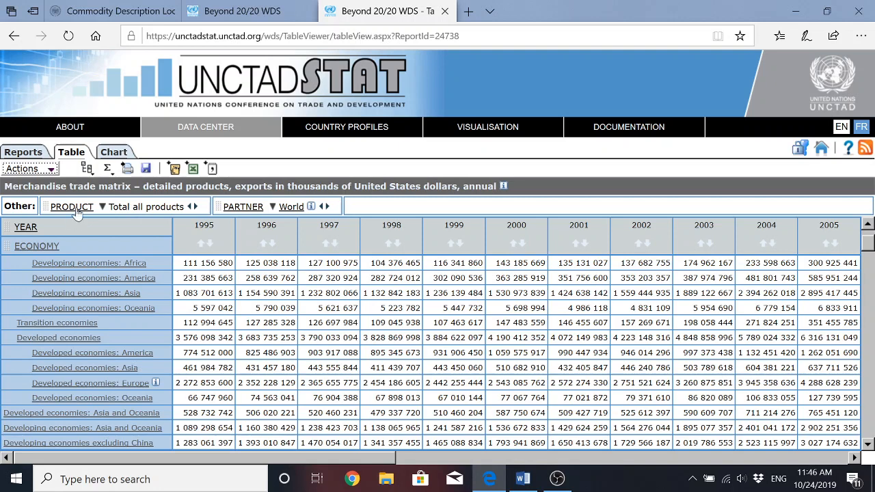
mouse_move(71, 207)
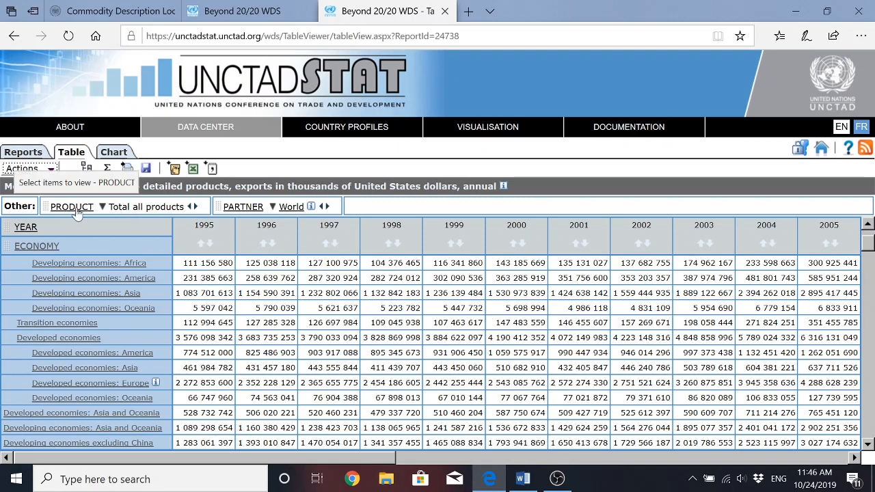
- Bring up the PRODUCT item selection page listing all products
click(71, 206)
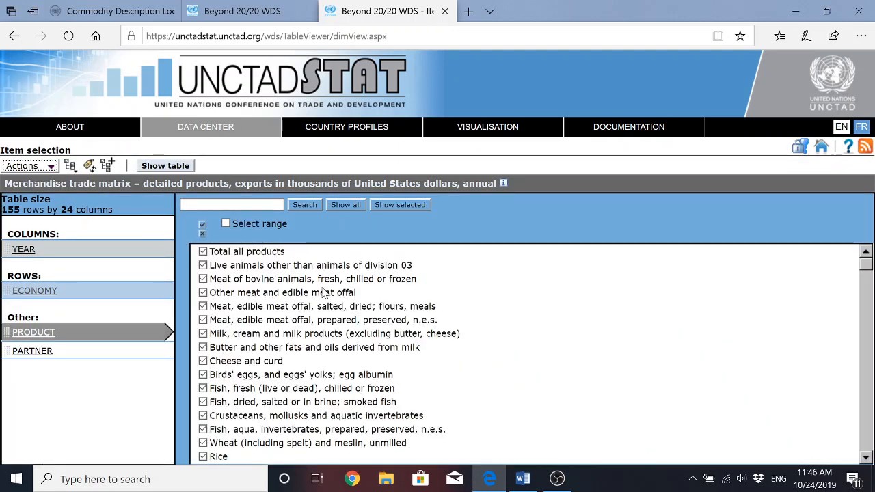
mouse_move(341, 248)
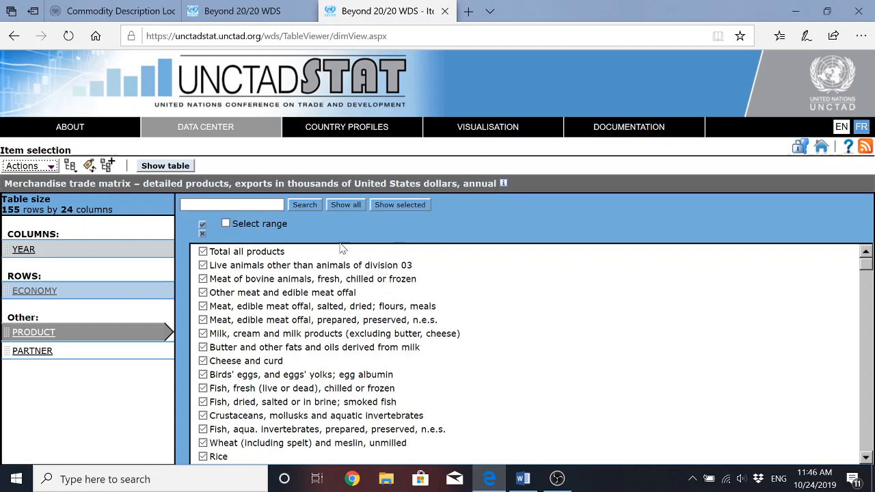
mouse_move(481, 290)
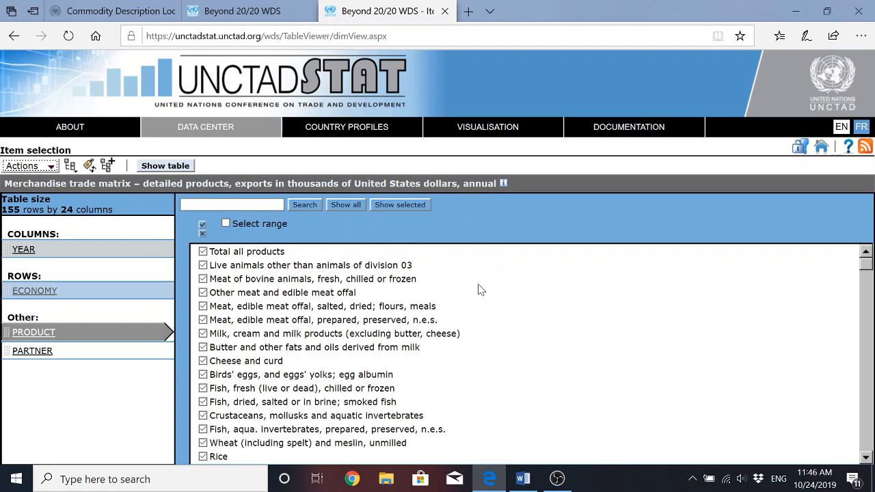
mouse_move(284, 268)
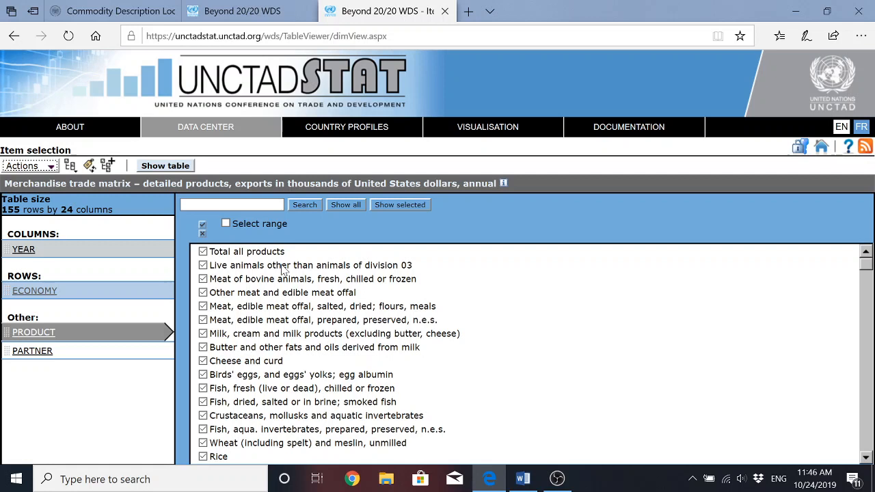
mouse_move(230, 325)
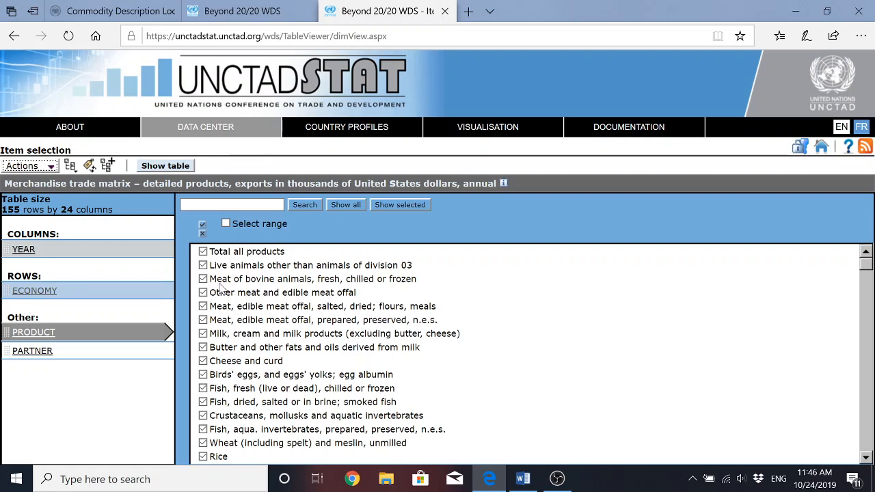
mouse_move(232, 335)
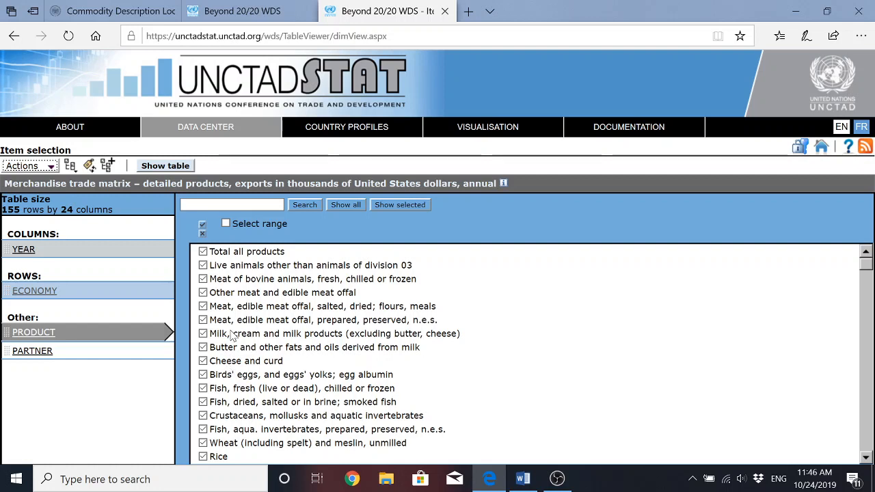
mouse_move(181, 238)
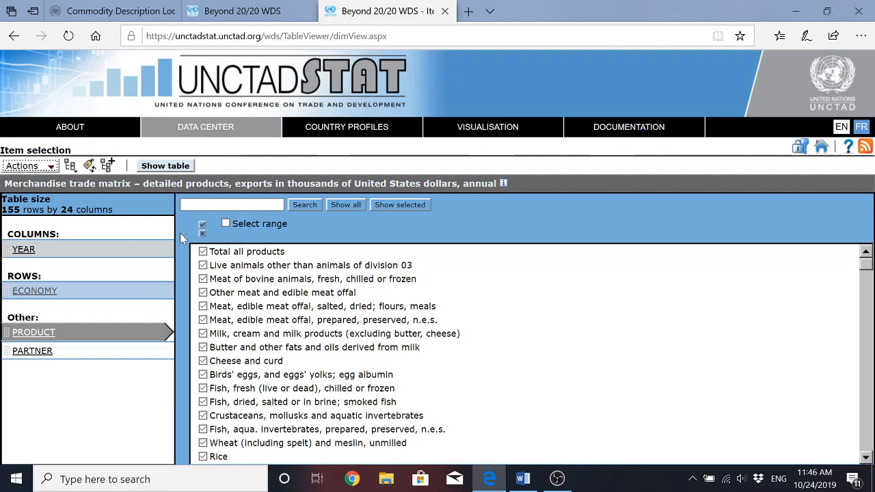
mouse_move(229, 241)
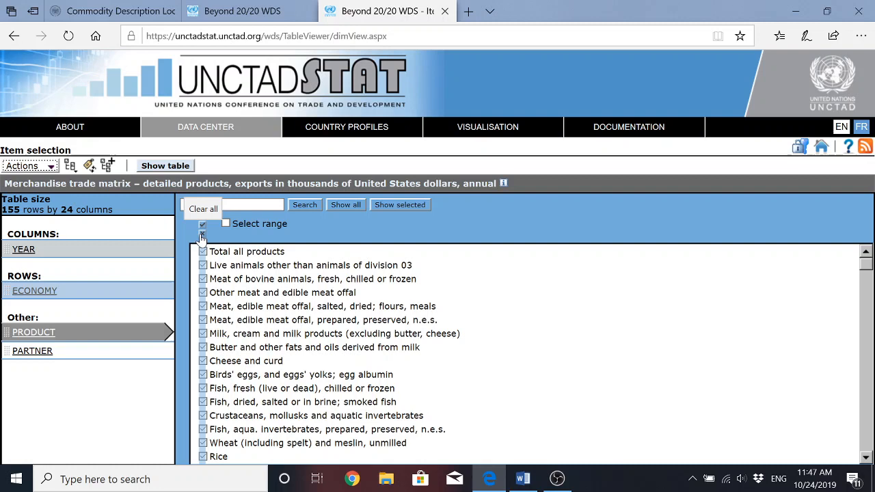
- Clear all product checkboxes so no products remain selected
click(202, 208)
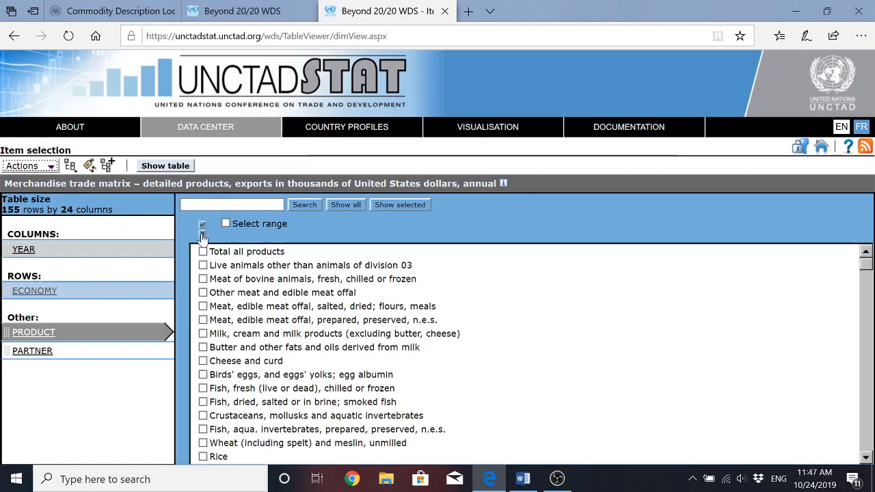
click(202, 224)
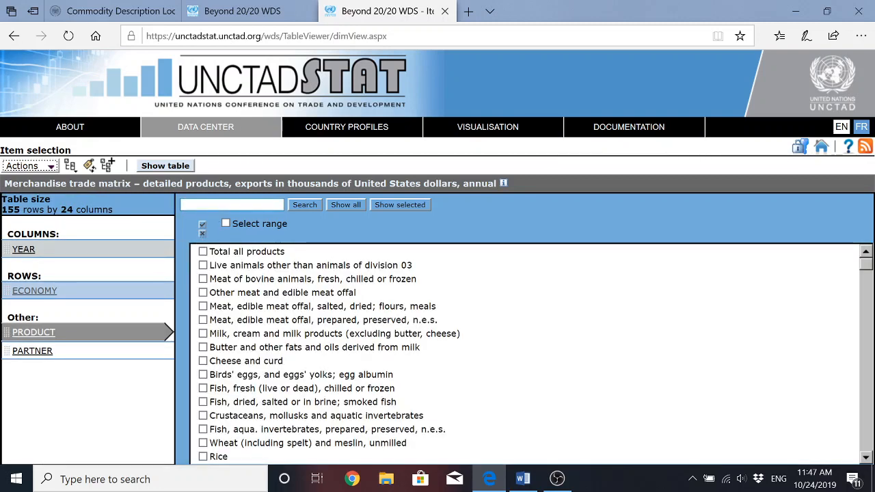
click(231, 205)
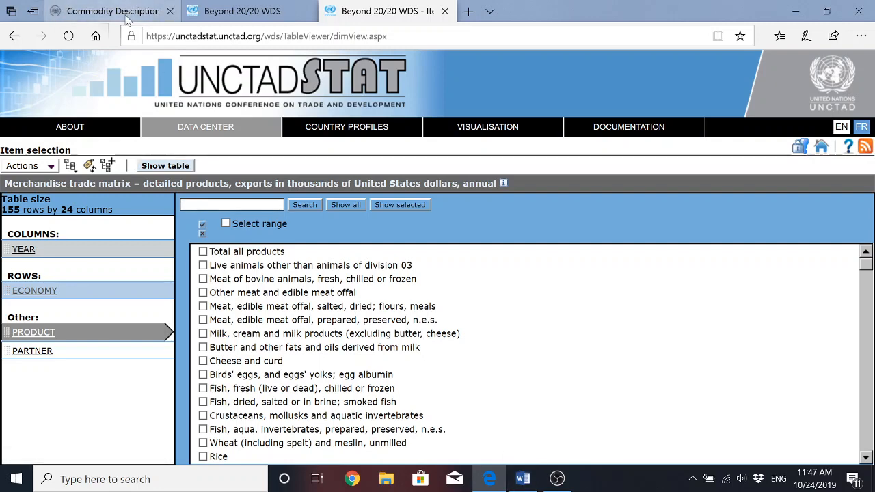
- From the Word assignment, follow the USITC link to DataWeb's SITC 3-digit commodity lookup
click(109, 11)
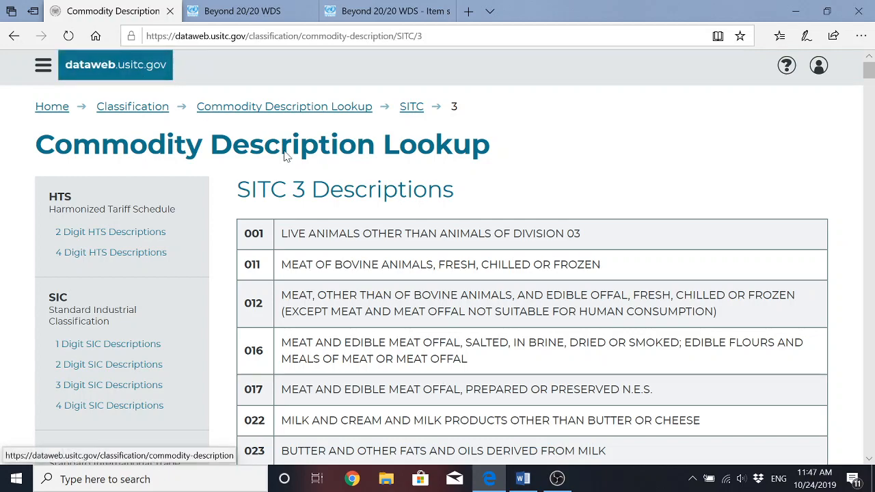
click(522, 479)
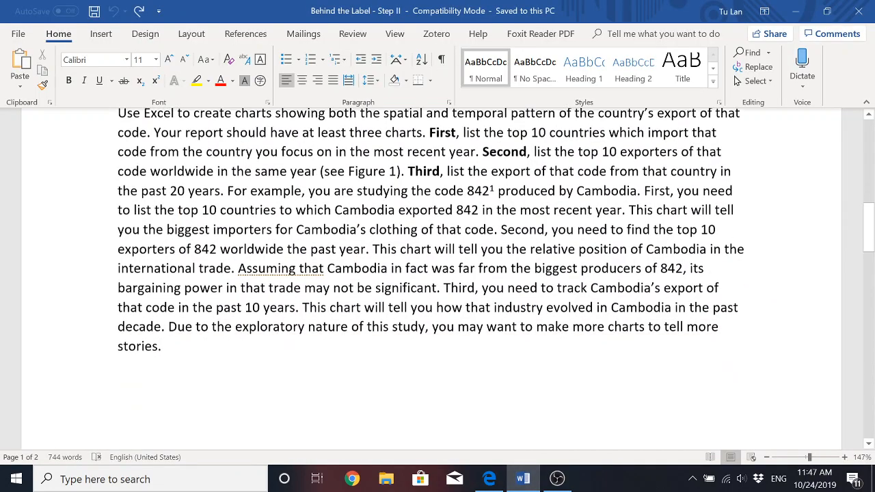
scroll(up, 3)
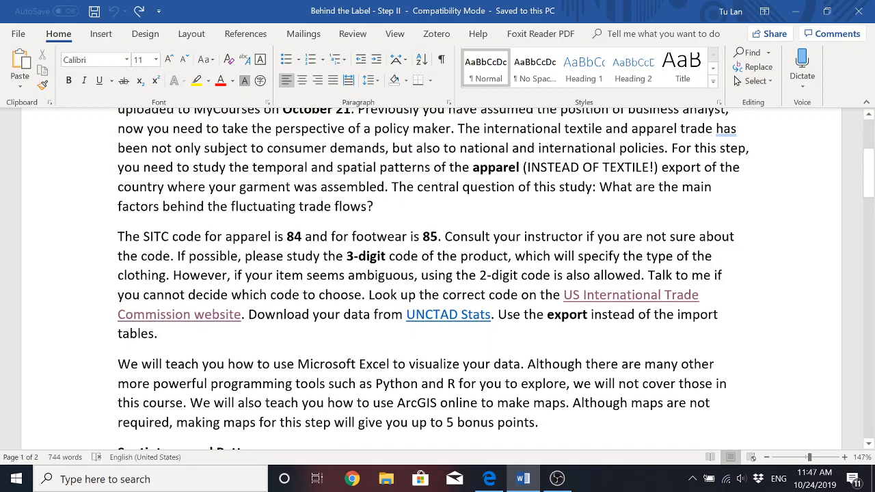
click(488, 479)
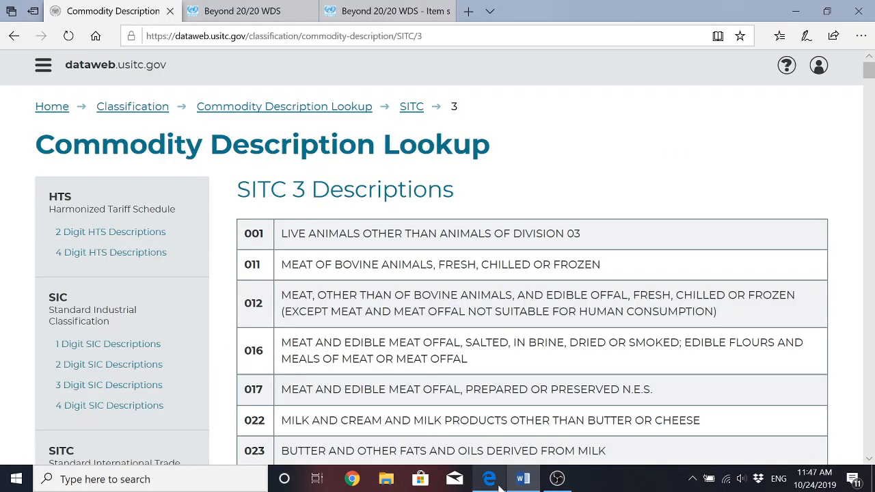
mouse_move(550, 287)
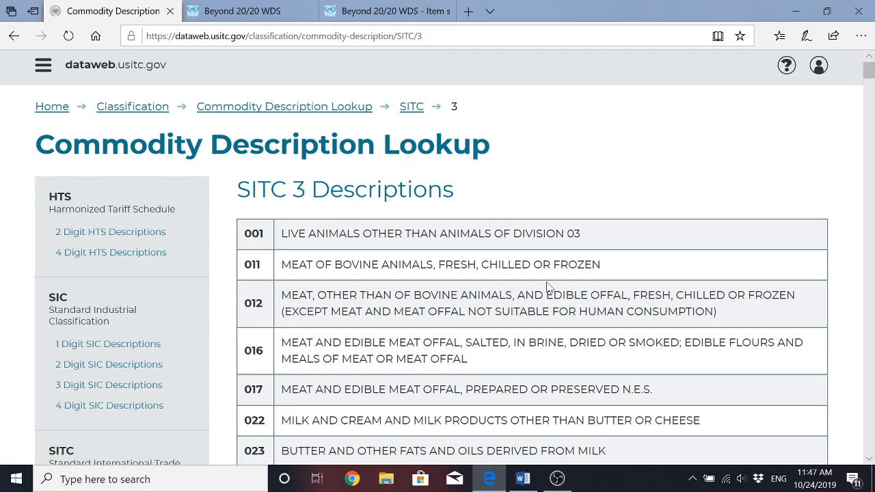
- Scroll to the 84x apparel codes and highlight code 841, men's or boys' coats, suits and shirts
scroll(down, 3)
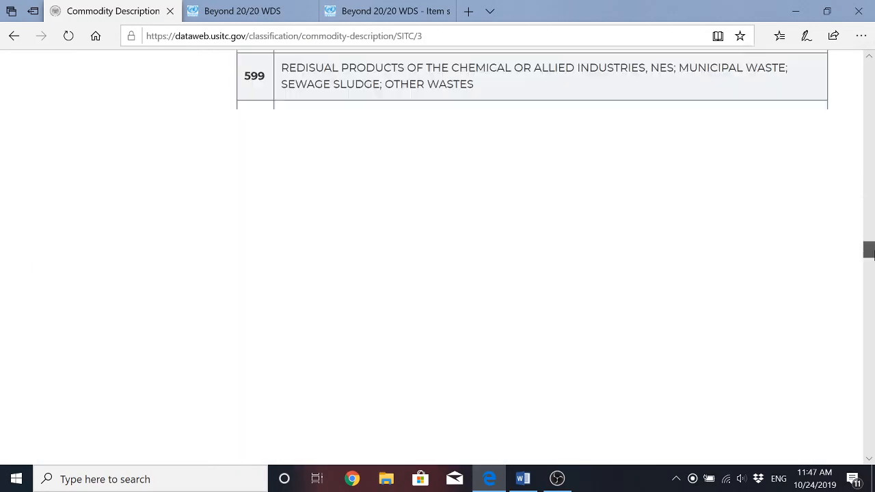
scroll(down, 3)
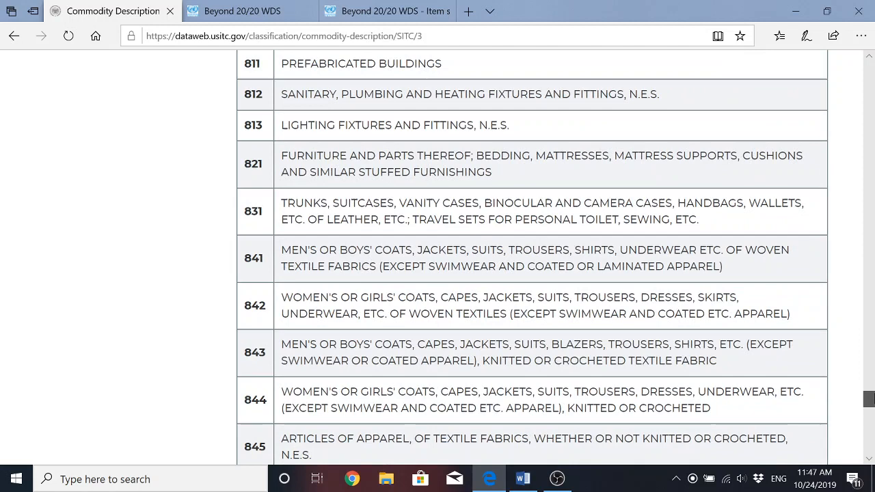
scroll(down, 3)
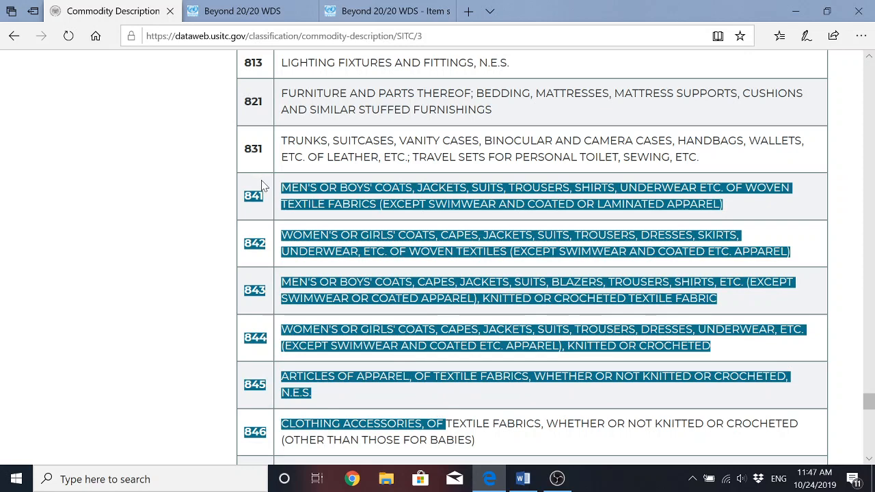
click(258, 184)
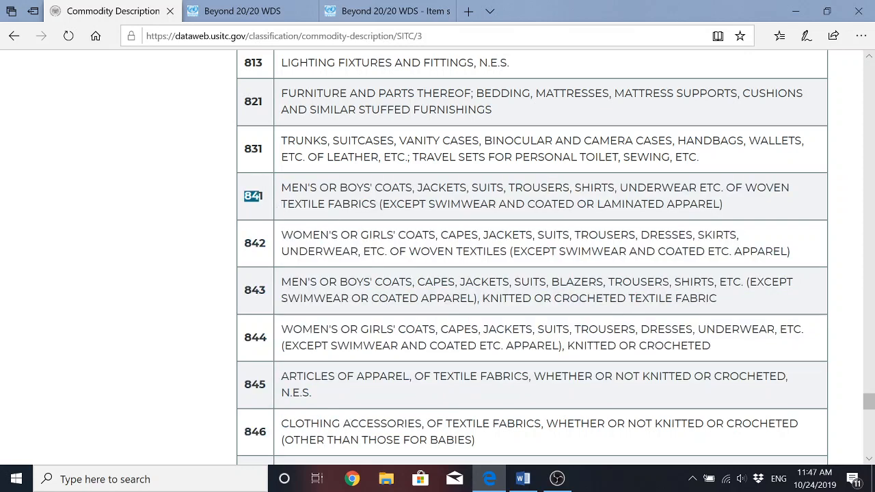
mouse_move(335, 218)
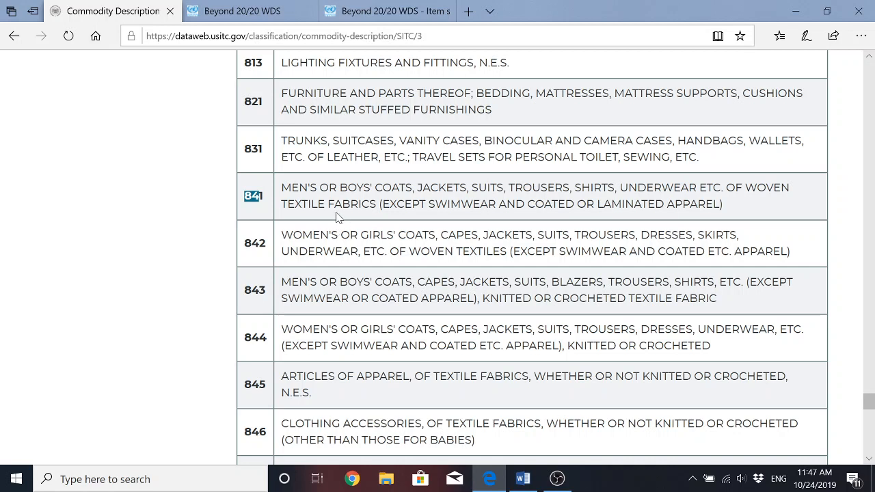
mouse_move(279, 213)
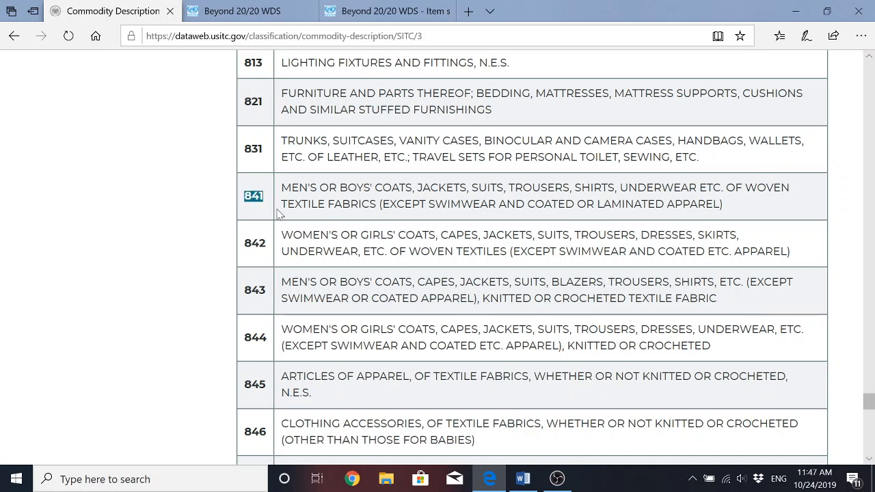
mouse_move(331, 217)
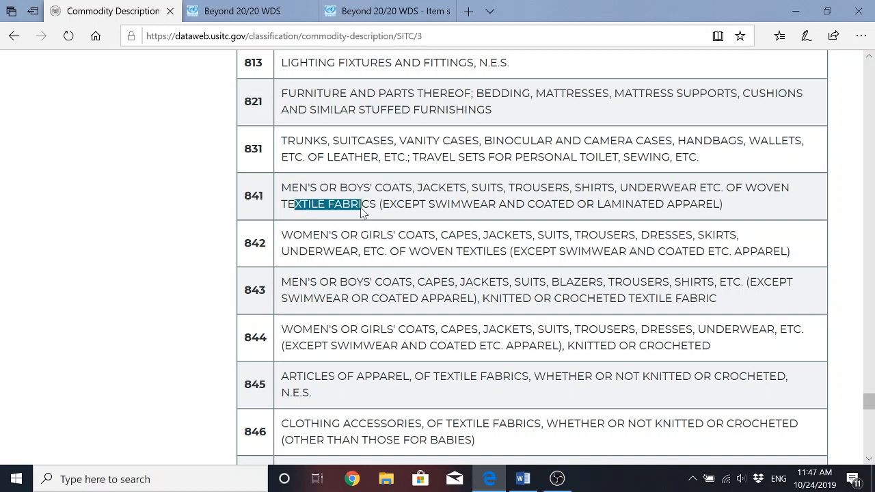
double_click(767, 188)
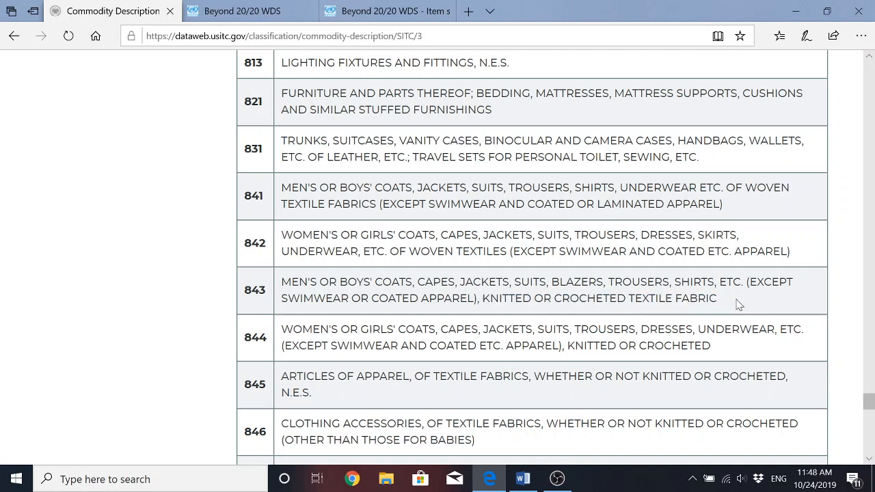
drag(746, 187, 389, 204)
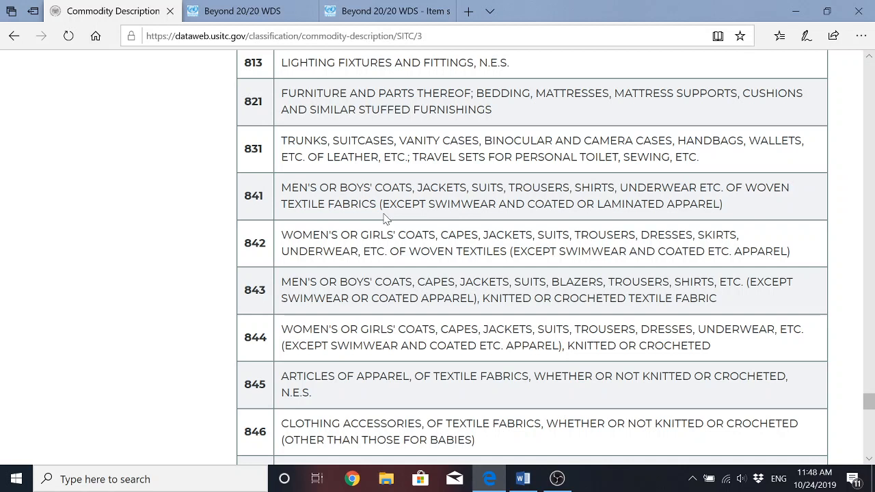
mouse_move(608, 216)
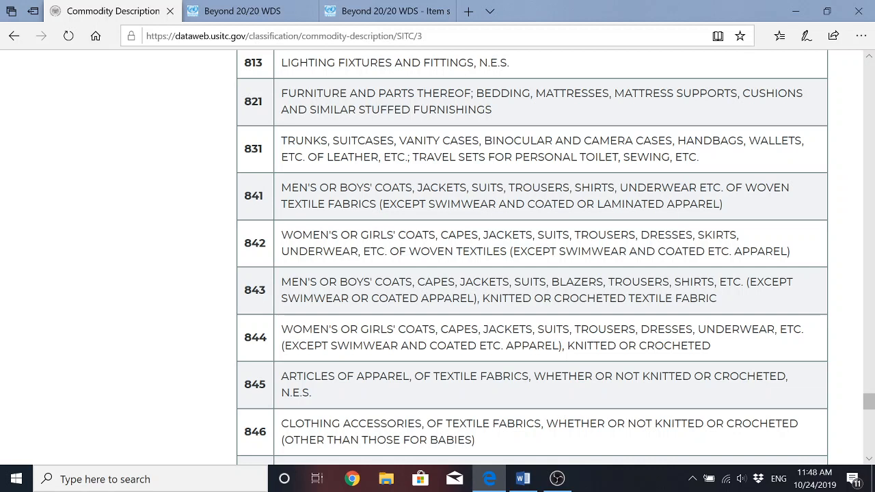
double_click(594, 188)
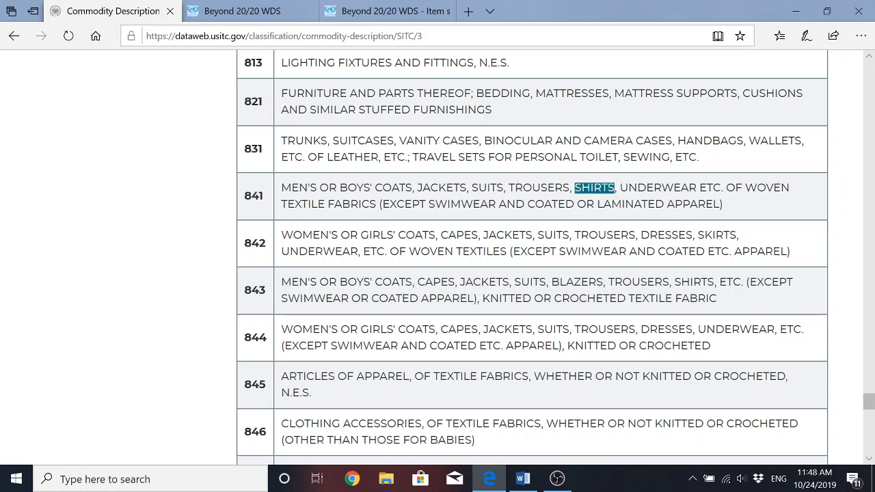
mouse_move(451, 279)
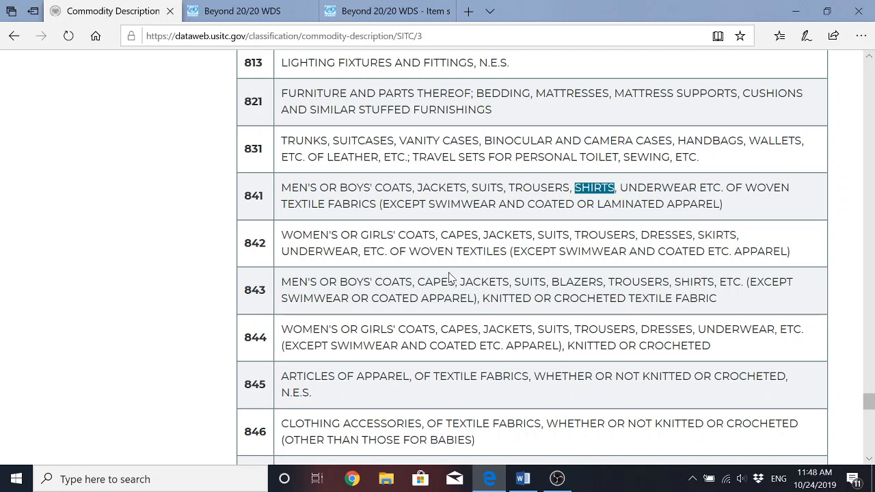
mouse_move(419, 225)
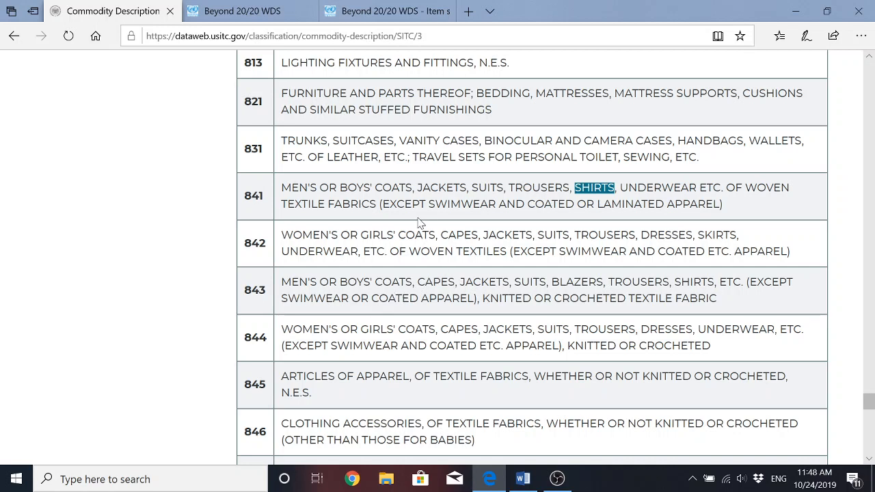
mouse_move(411, 298)
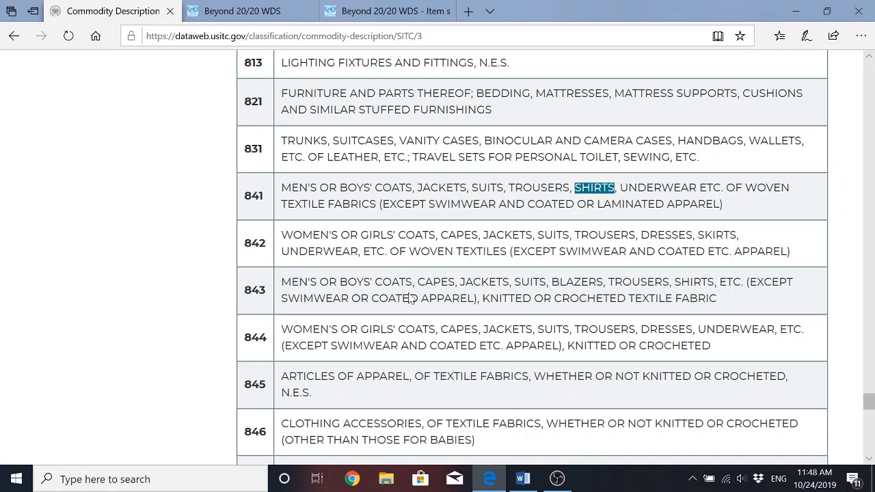
mouse_move(412, 300)
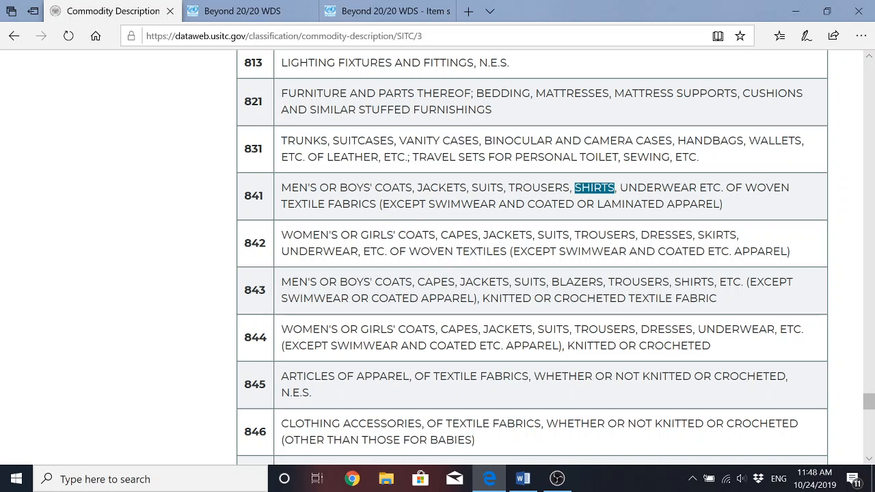
mouse_move(361, 342)
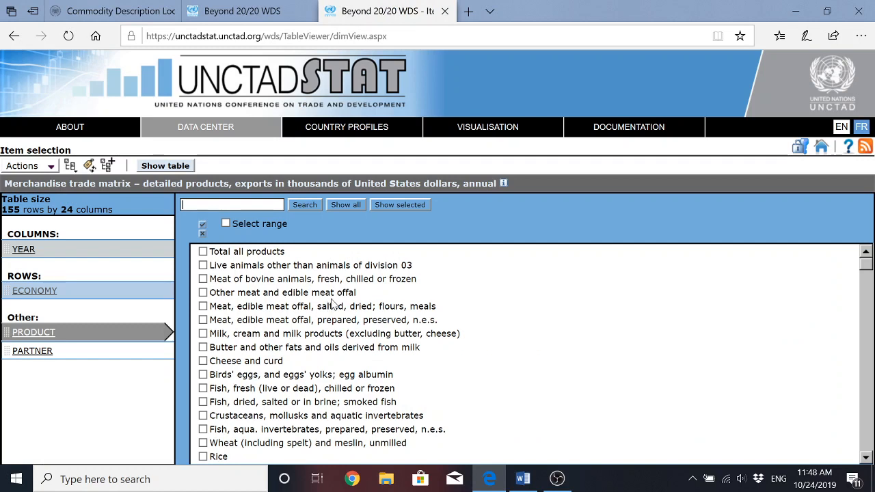
mouse_move(563, 248)
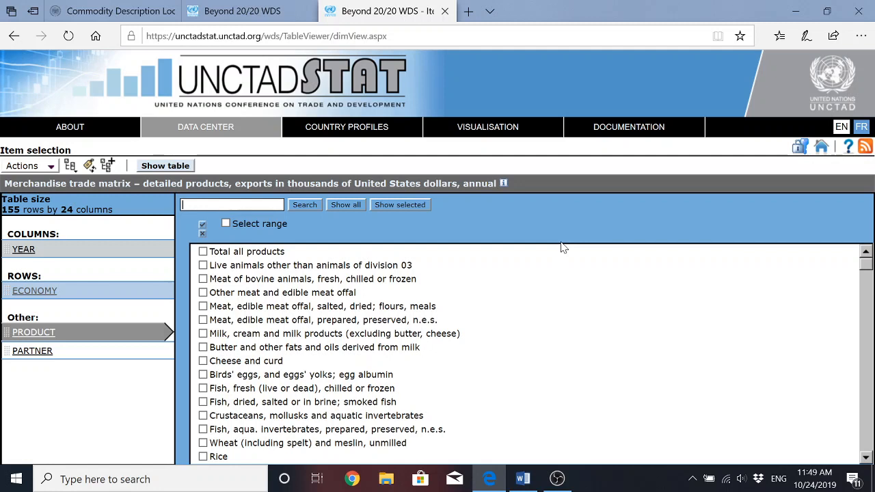
- Search 'men's clothing' and tick Men's clothing of textile fabrics, not knitted, then return to Word
text(men's)
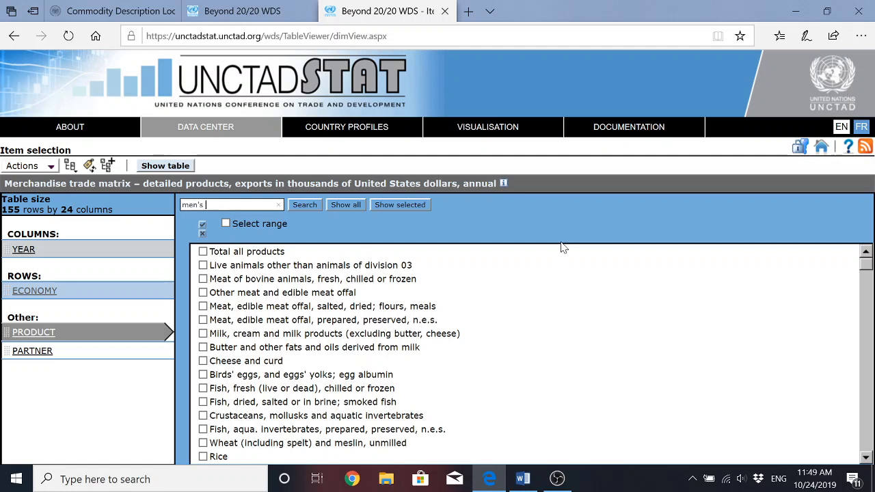
text(clothing)
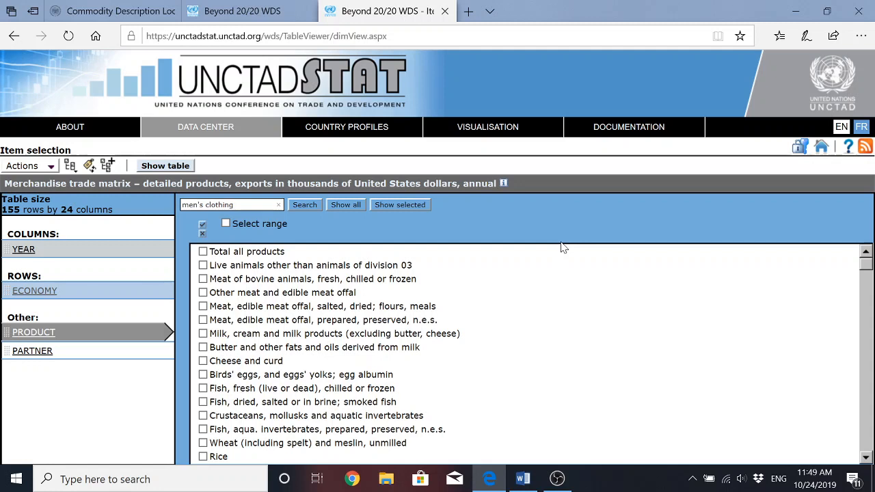
click(303, 205)
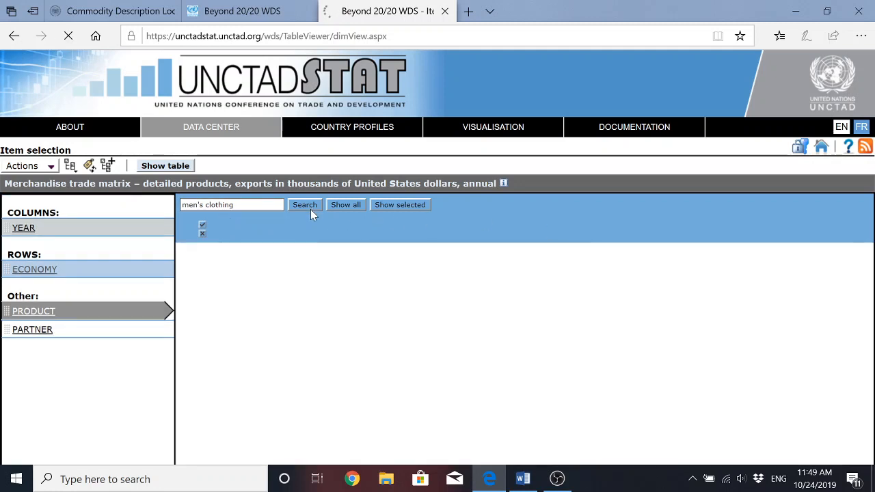
click(304, 205)
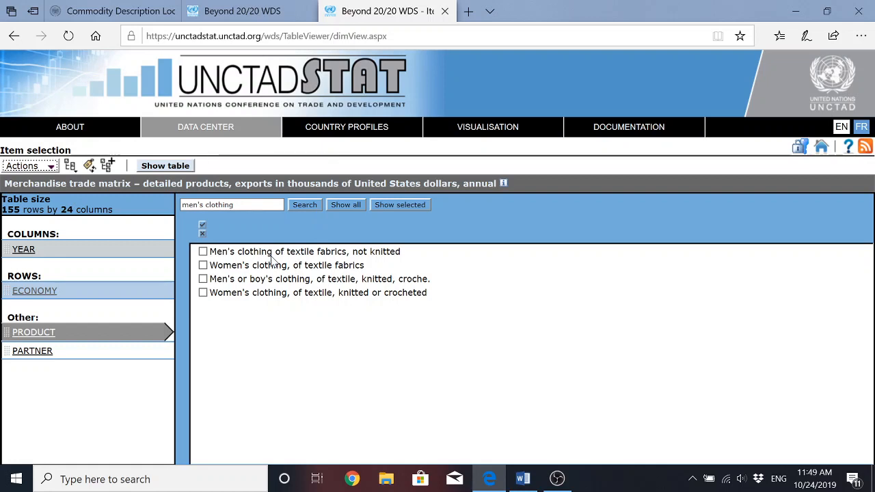
mouse_move(397, 261)
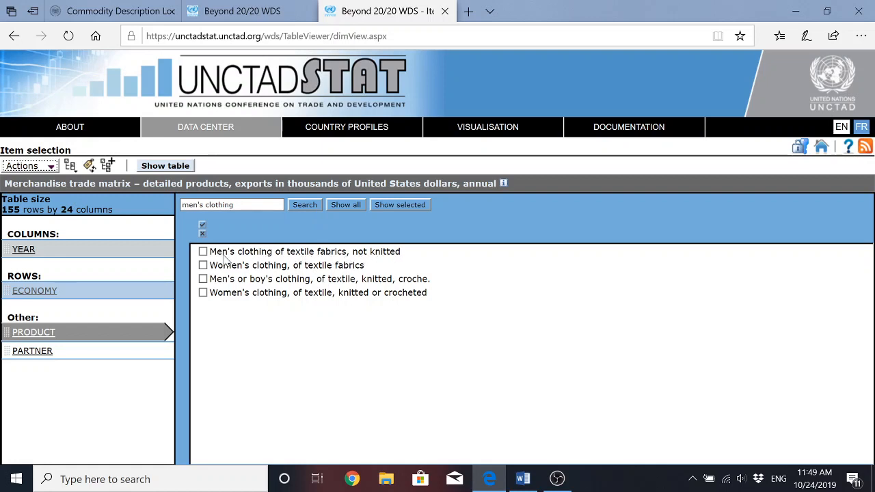
click(203, 251)
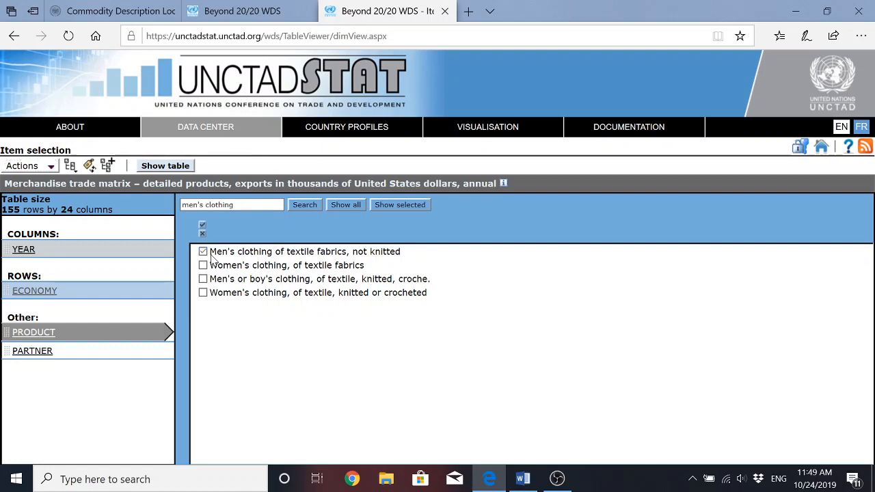
mouse_move(85, 348)
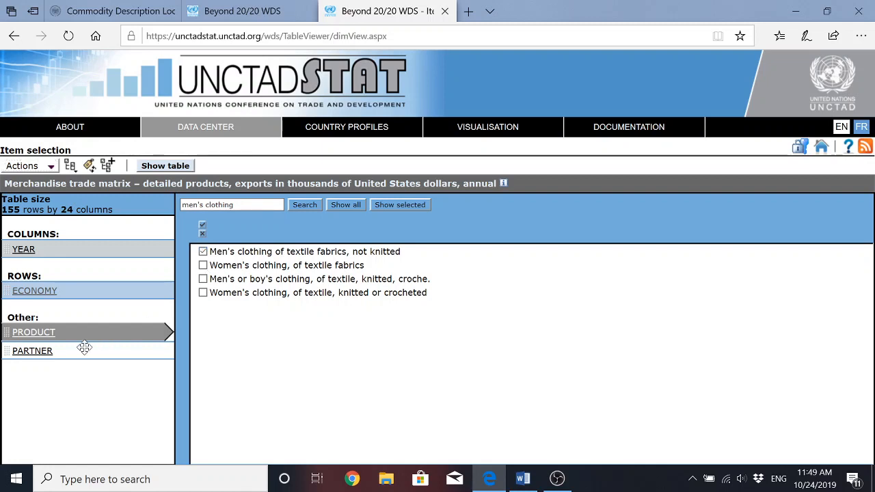
mouse_move(34, 333)
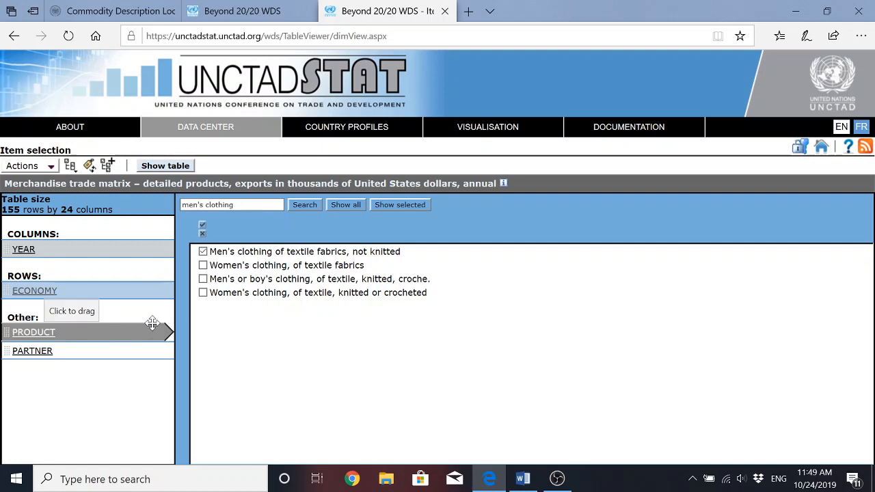
mouse_move(142, 309)
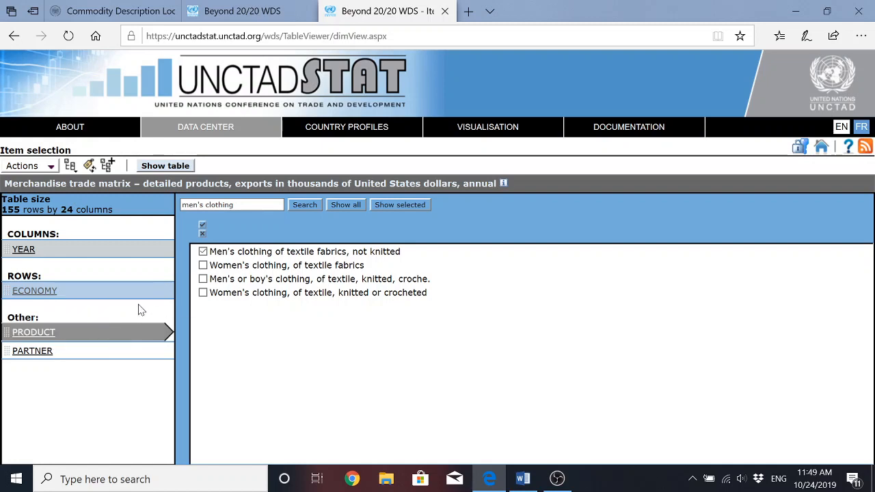
mouse_move(71, 333)
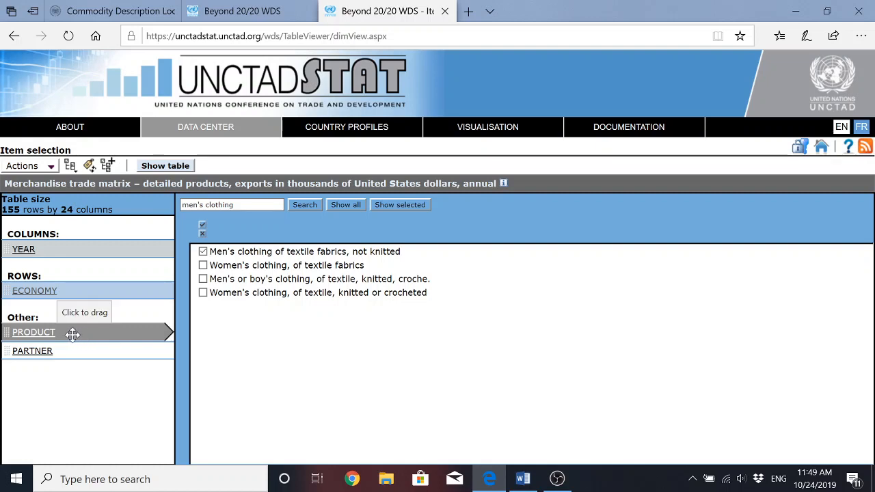
mouse_move(52, 358)
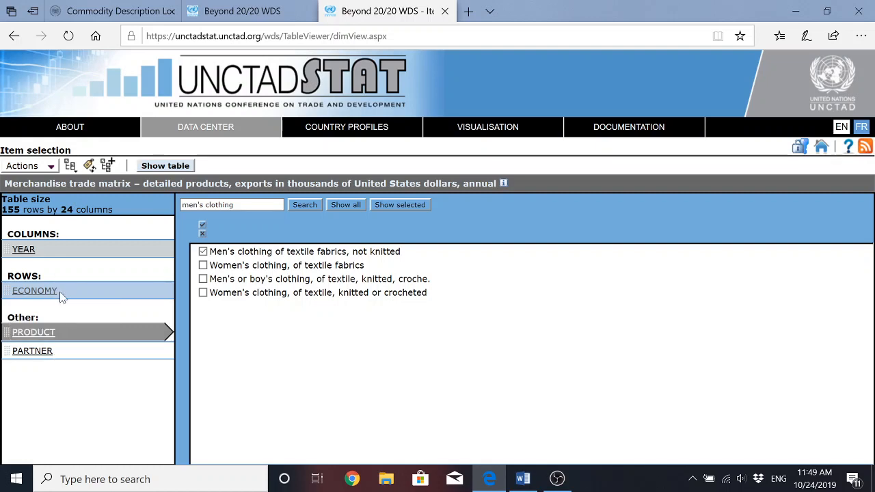
mouse_move(116, 322)
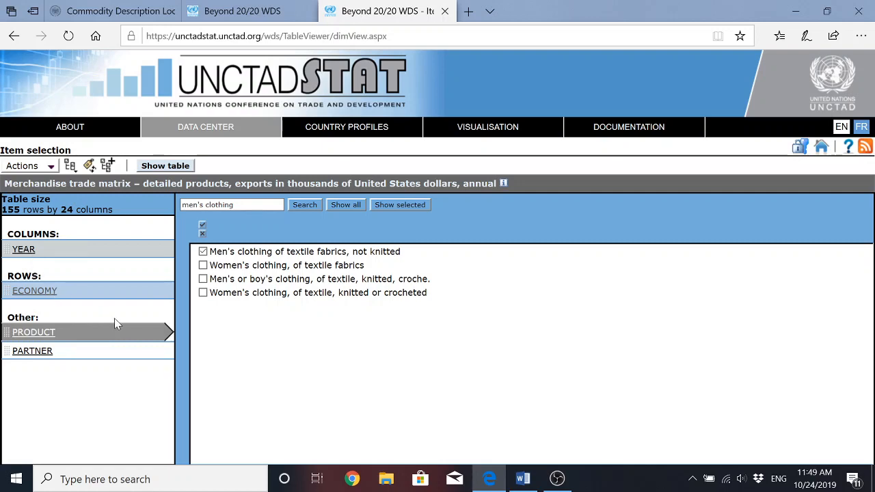
mouse_move(101, 334)
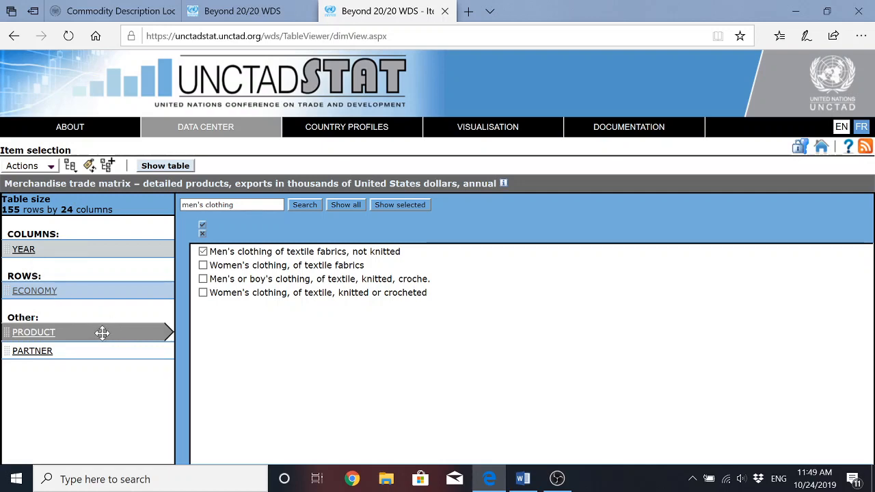
click(522, 478)
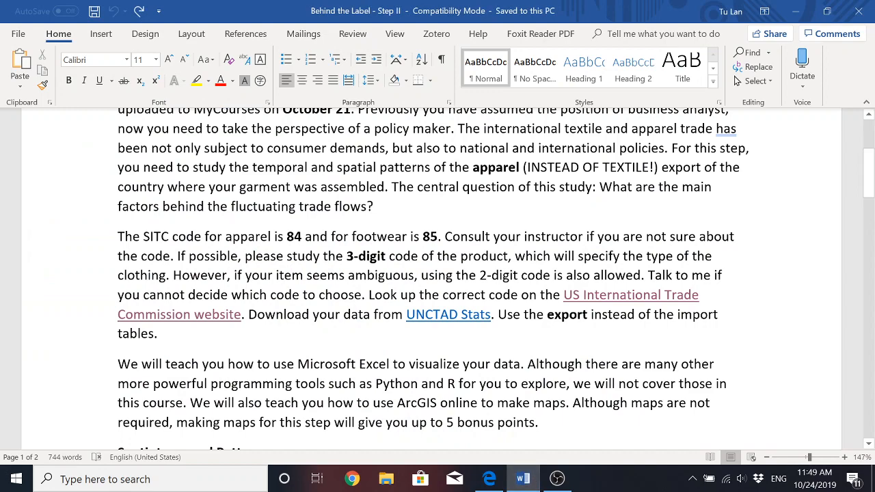
- Highlight the top-10 importing countries requirement in the brief and return to UNCTADstat
scroll(down, 3)
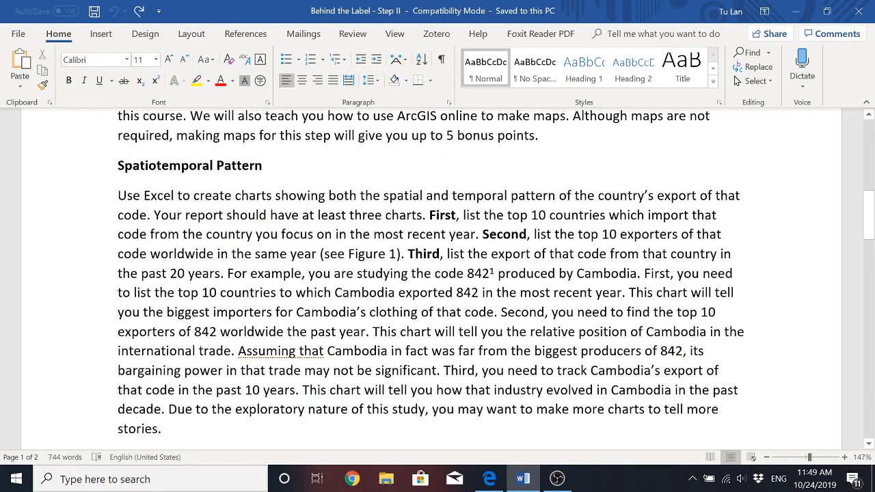
drag(462, 215, 387, 234)
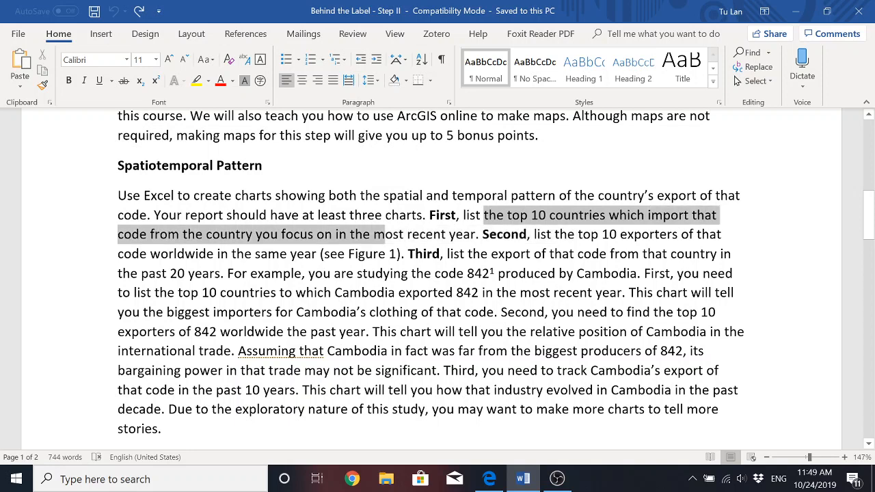
click(394, 234)
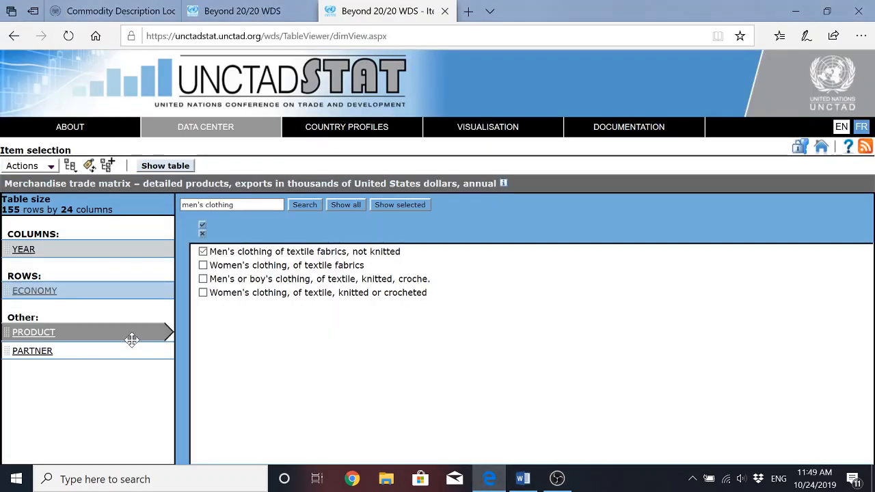
mouse_move(34, 289)
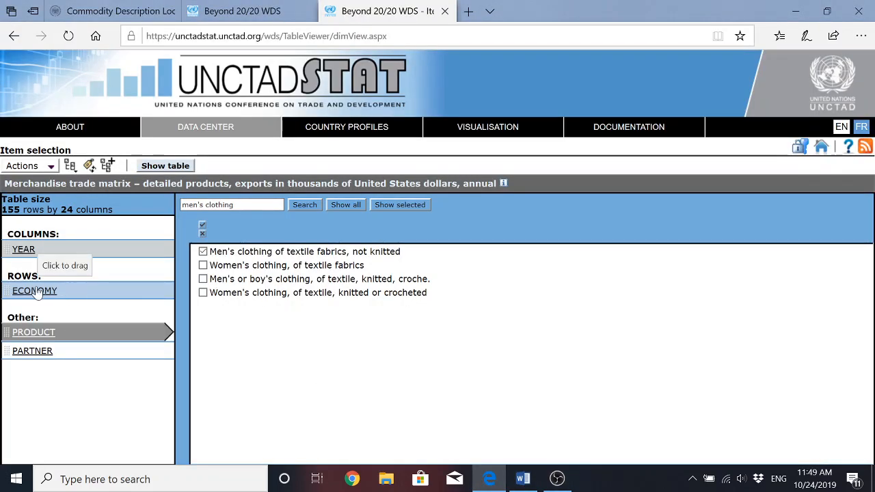
mouse_move(82, 298)
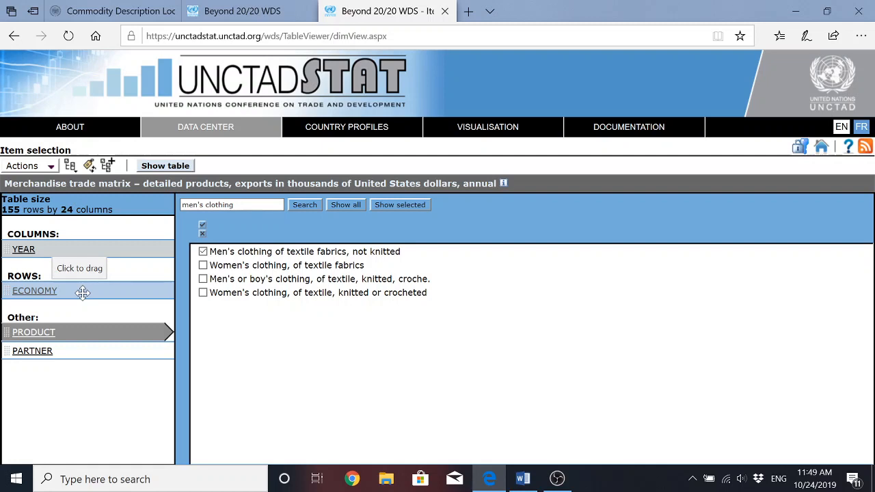
mouse_move(30, 374)
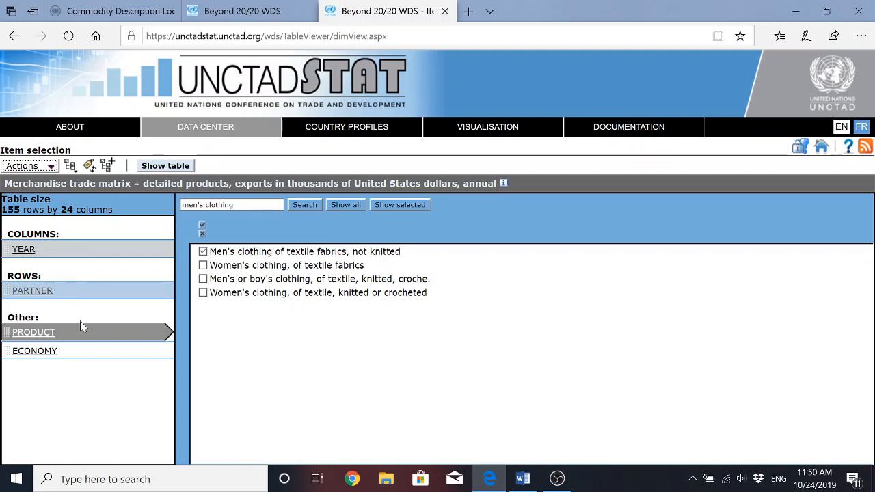
mouse_move(33, 289)
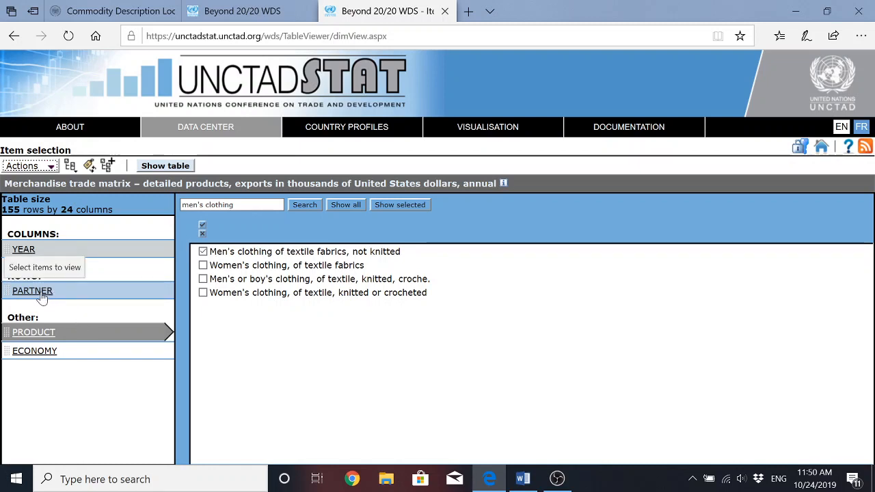
- In PARTNER selection, tick all individual economies, giving a 271-row table
click(33, 290)
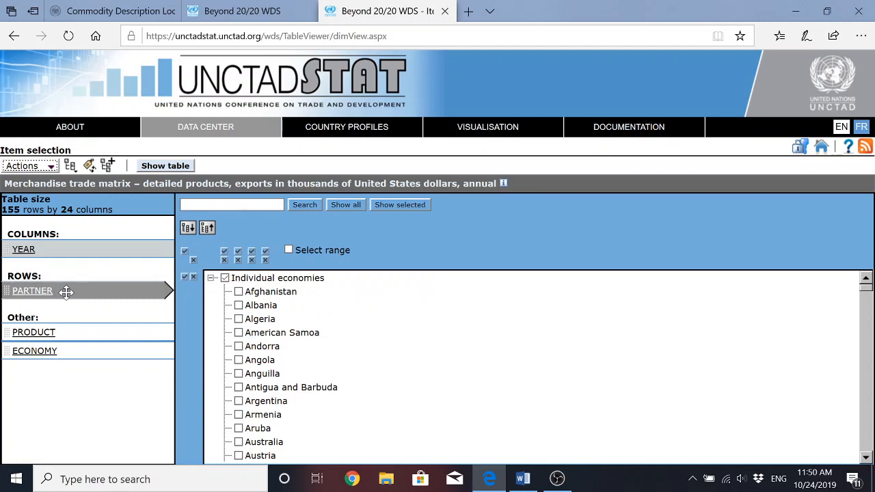
mouse_move(33, 290)
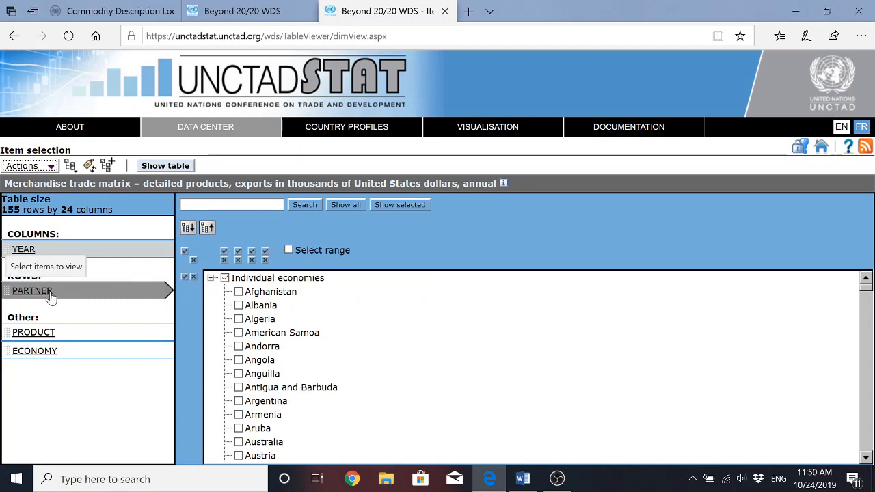
mouse_move(375, 294)
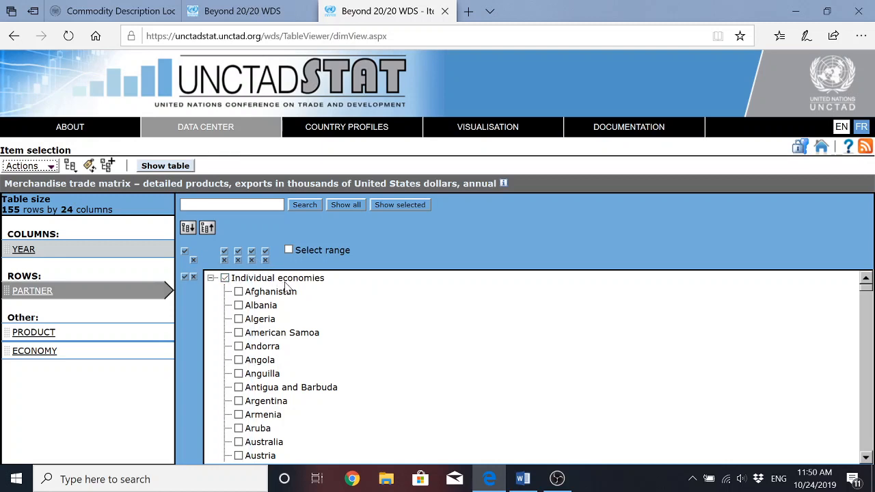
mouse_move(331, 286)
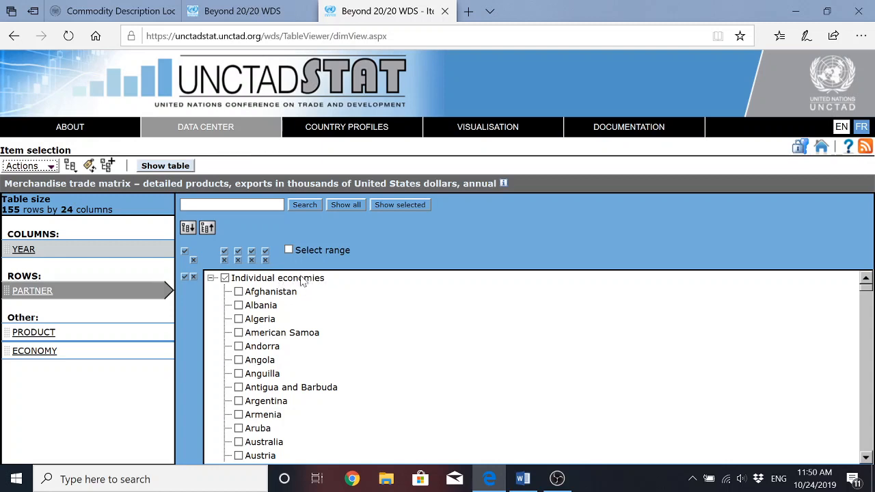
mouse_move(272, 285)
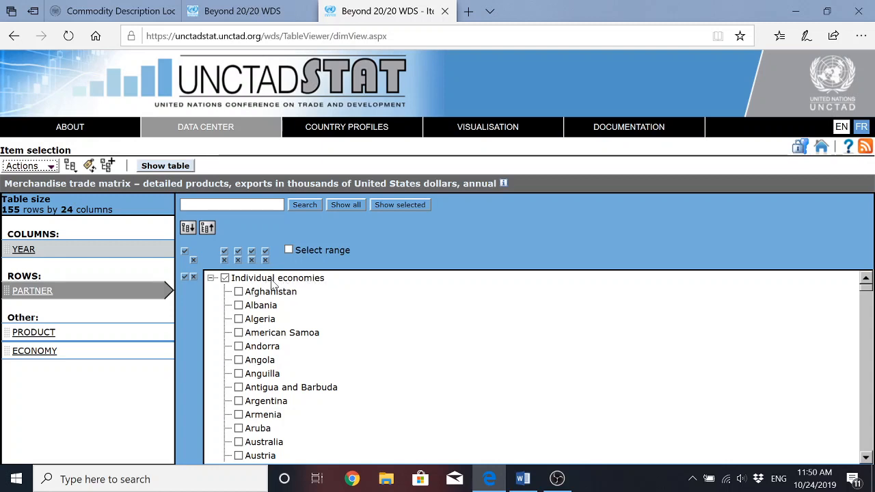
mouse_move(306, 286)
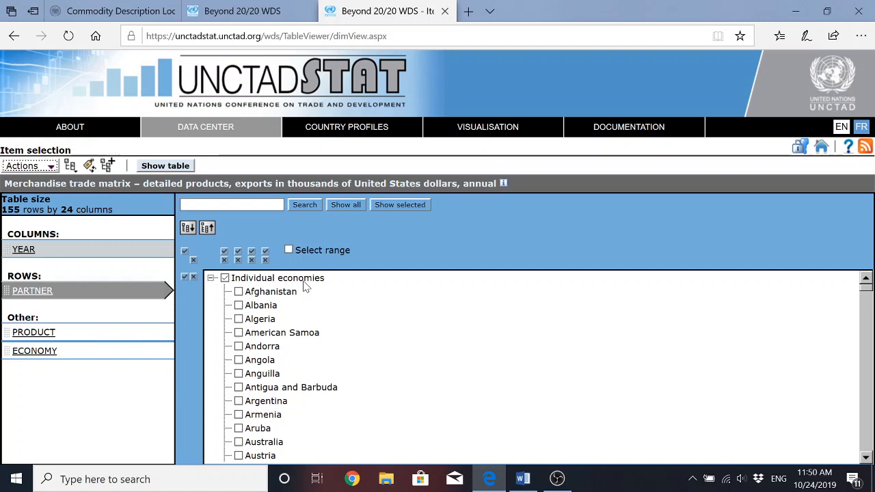
mouse_move(246, 322)
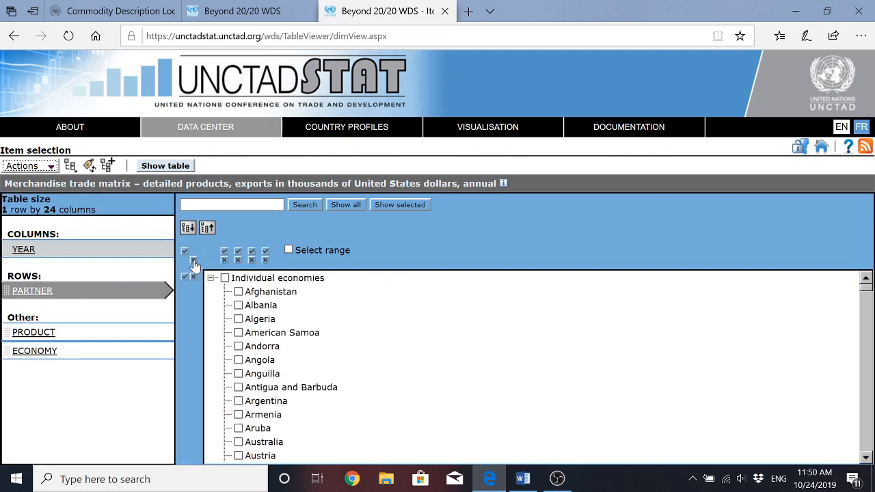
mouse_move(238, 251)
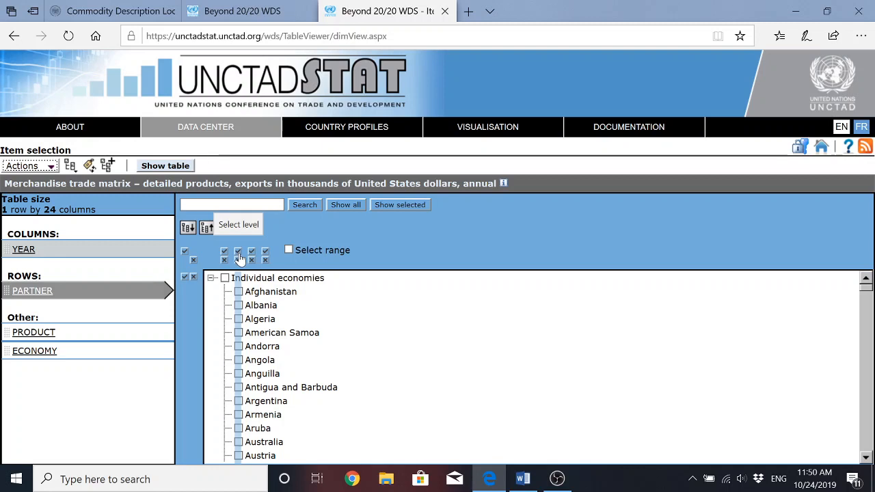
mouse_move(238, 414)
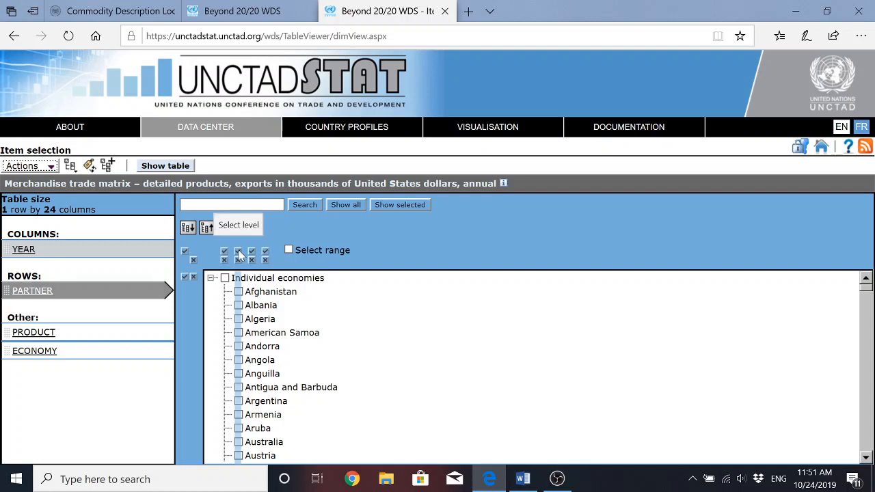
click(184, 252)
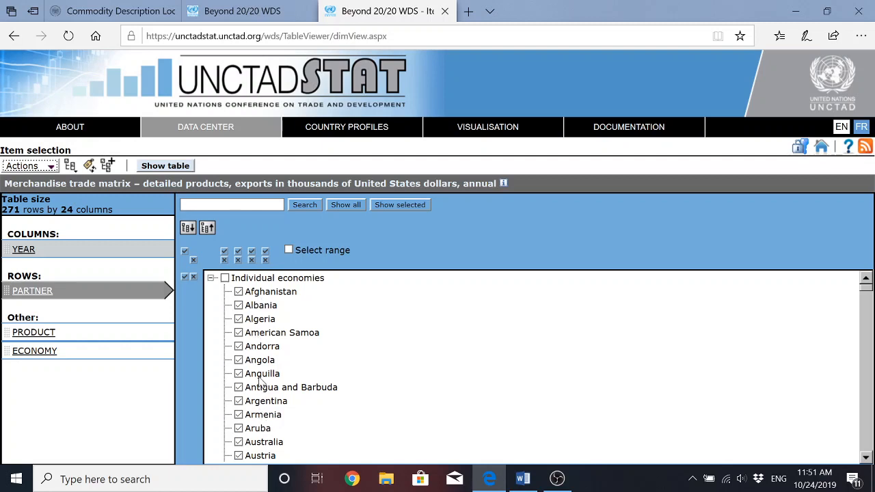
mouse_move(81, 286)
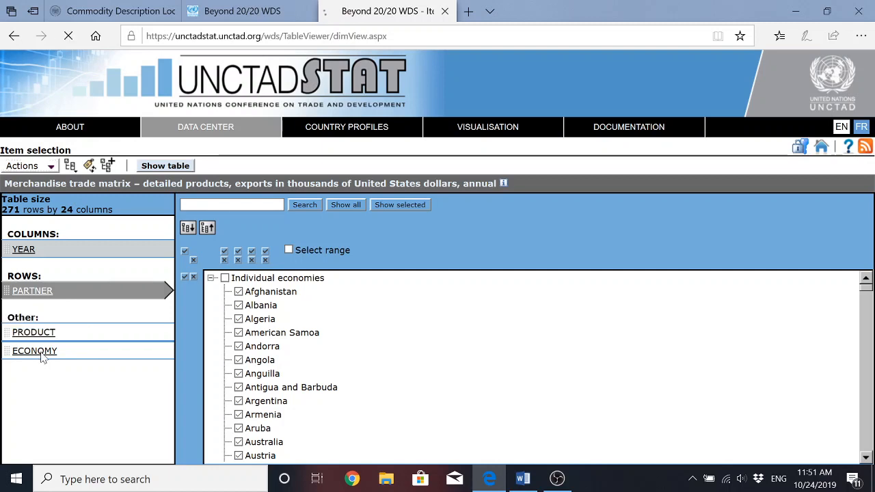
- Clear all economies, search the list for Cambodia and tick Cambodia as the sole economy
click(34, 350)
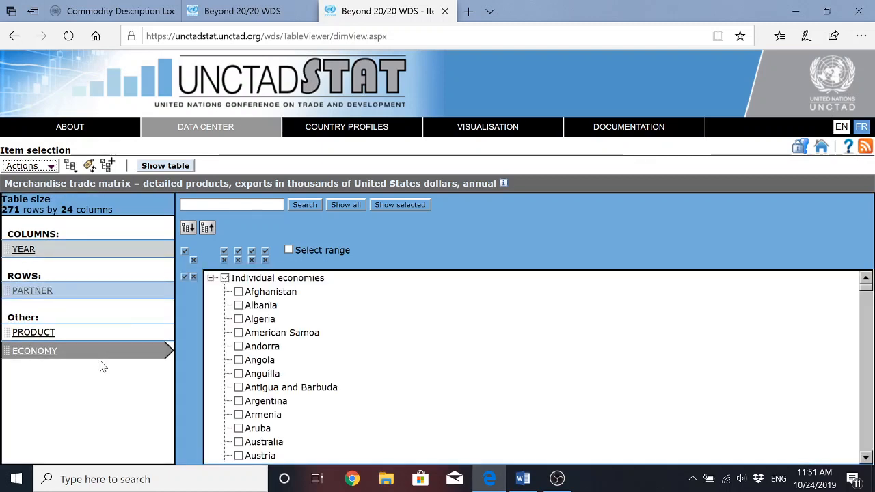
mouse_move(306, 290)
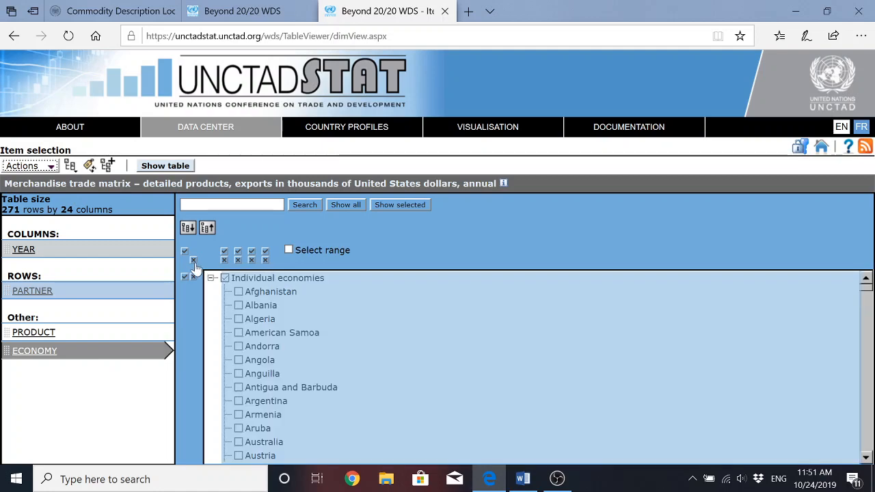
click(224, 277)
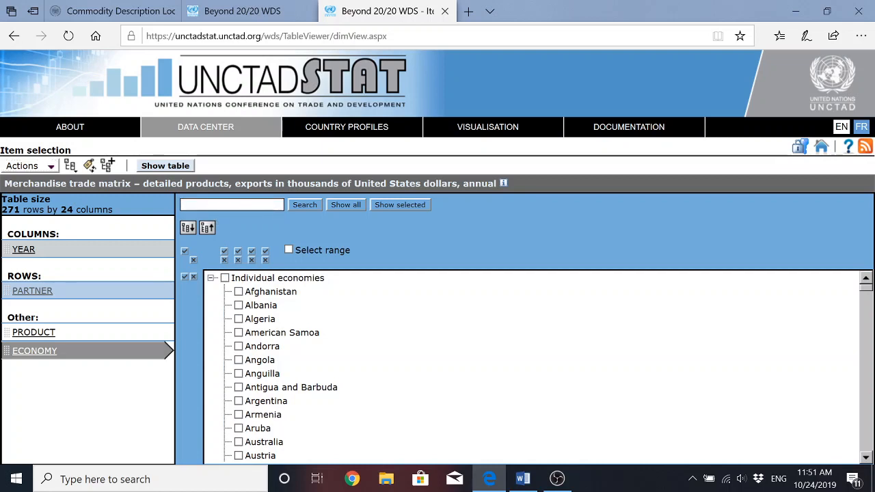
click(231, 205)
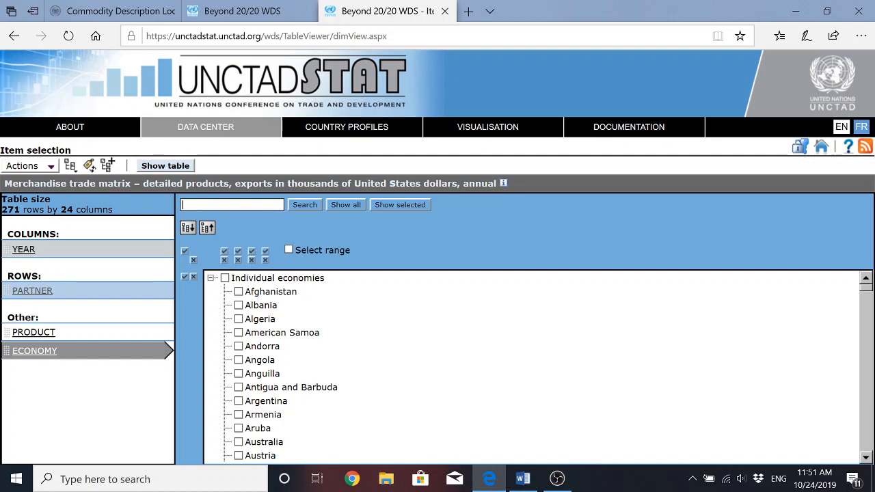
text(c)
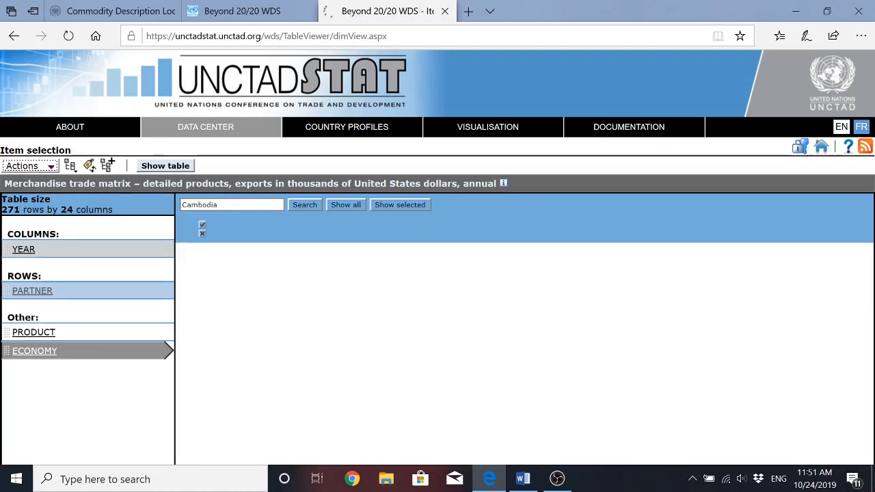
click(303, 205)
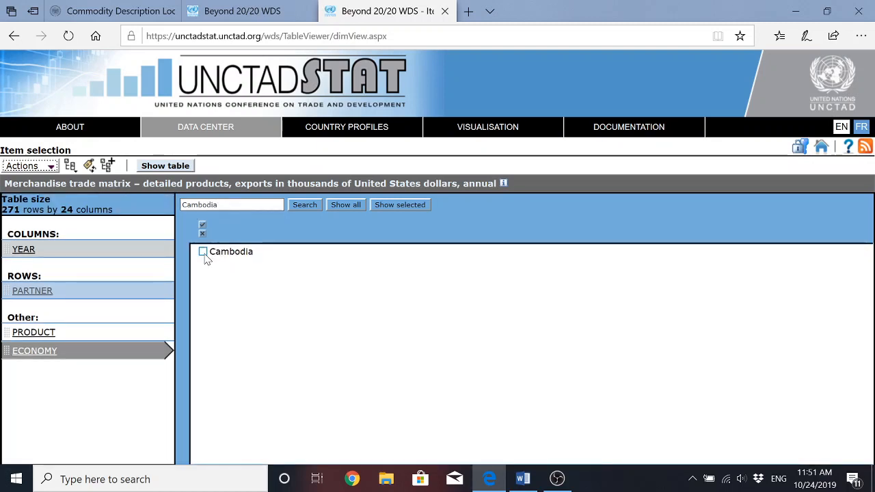
click(202, 252)
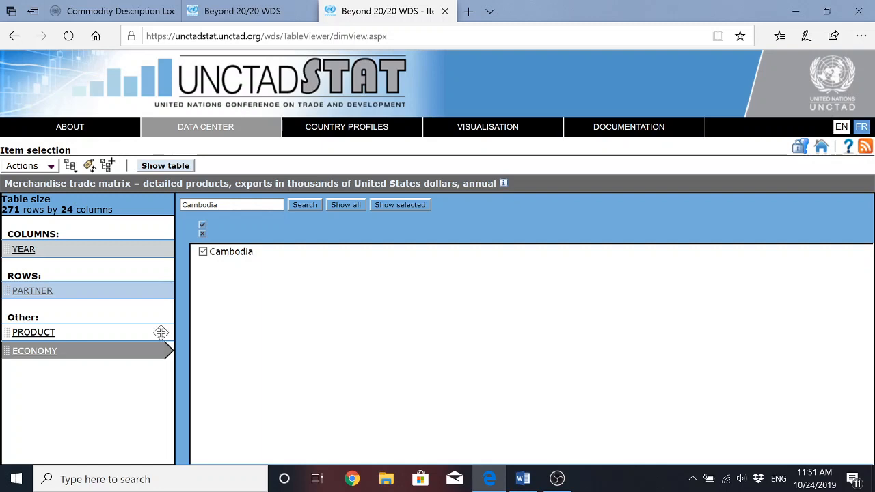
mouse_move(66, 339)
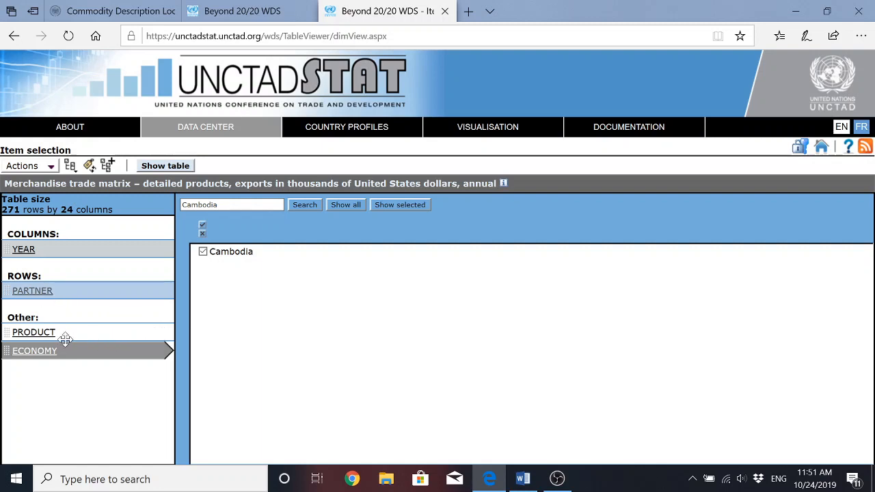
mouse_move(35, 354)
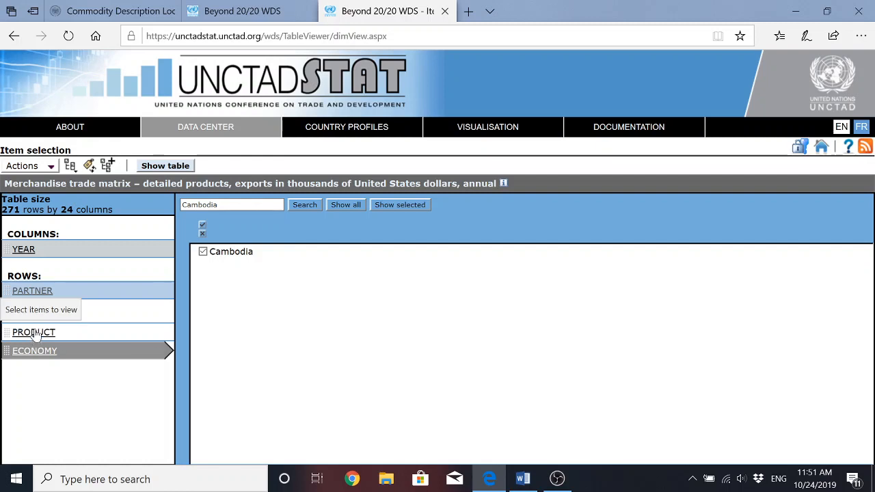
mouse_move(55, 336)
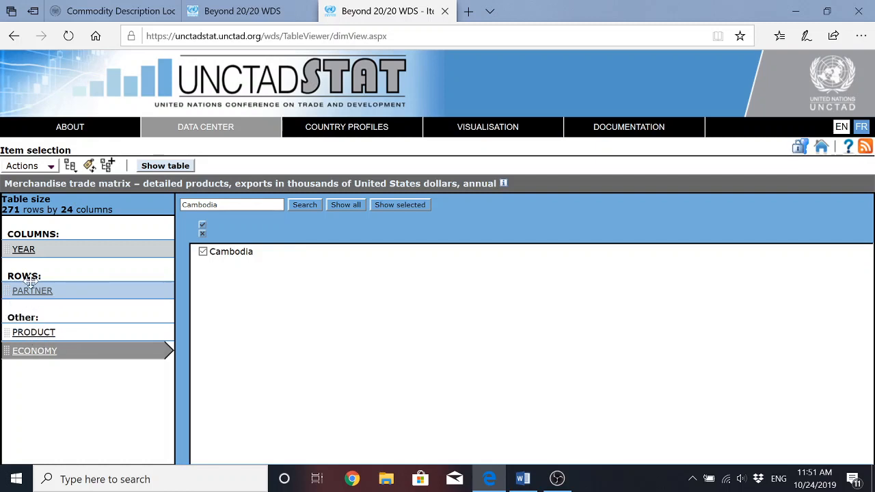
mouse_move(33, 290)
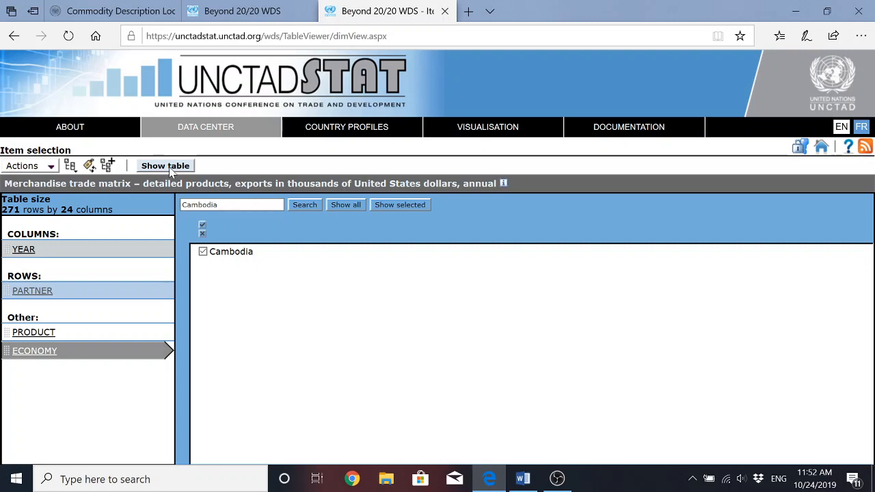
- Show the trade matrix table of Cambodia's men's clothing exports by partner and year
click(164, 166)
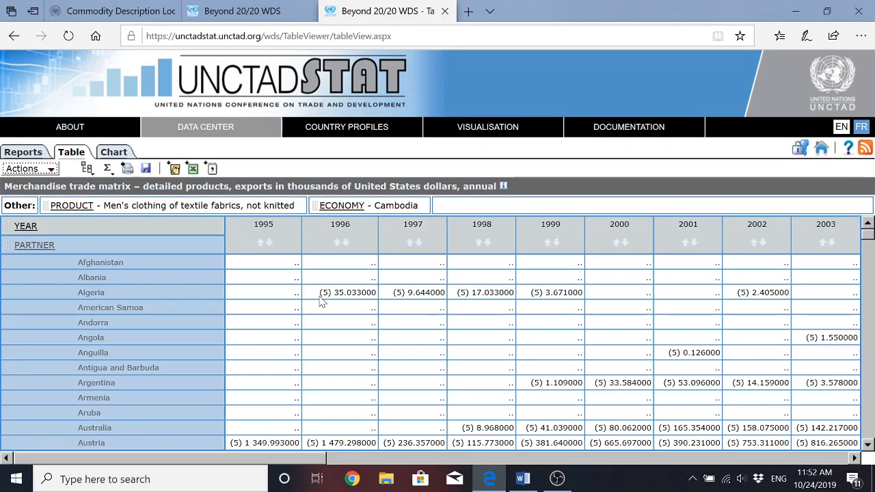
mouse_move(479, 322)
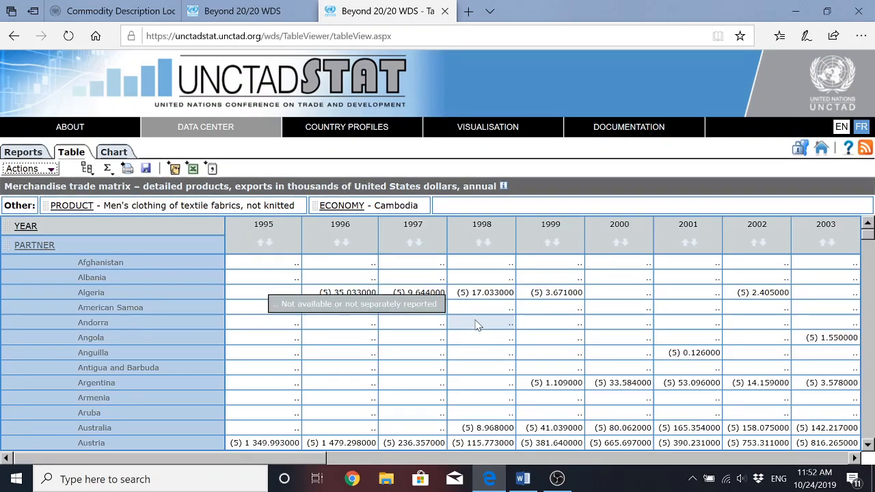
mouse_move(194, 290)
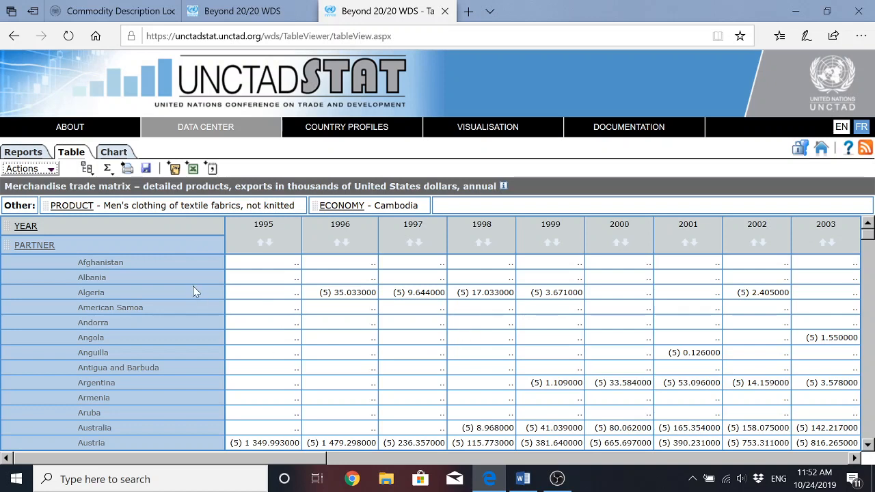
mouse_move(459, 336)
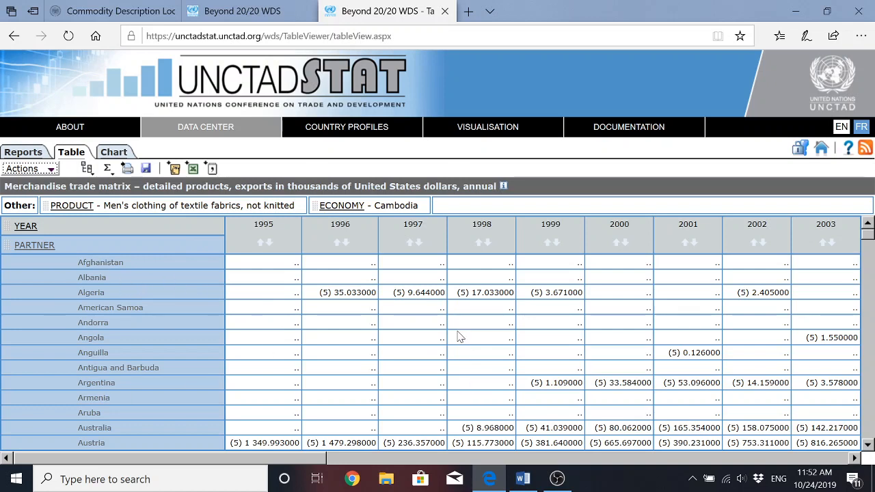
mouse_move(495, 339)
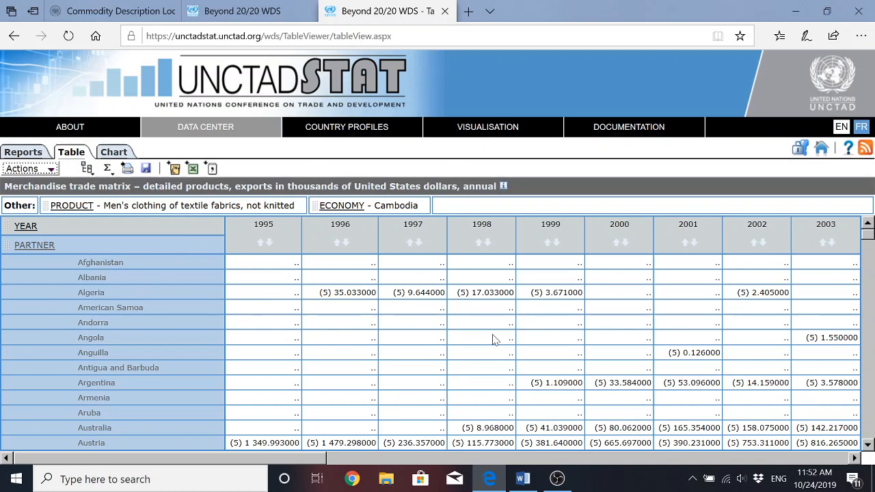
mouse_move(194, 212)
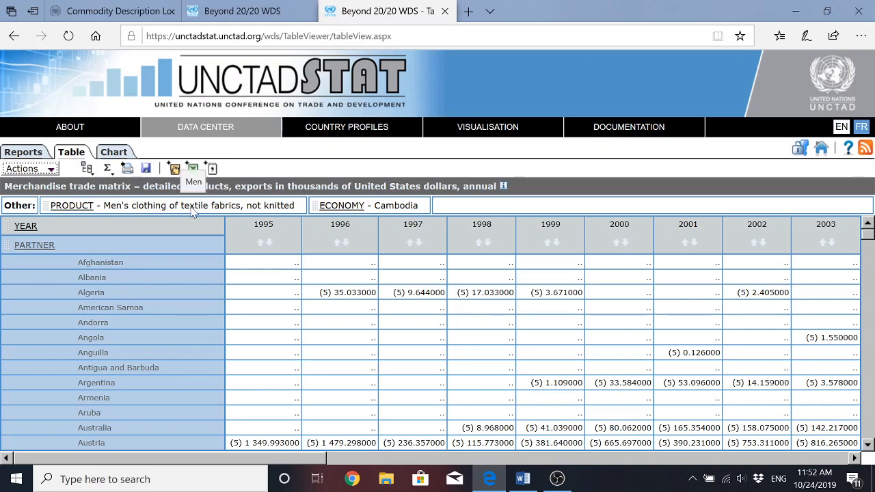
mouse_move(290, 211)
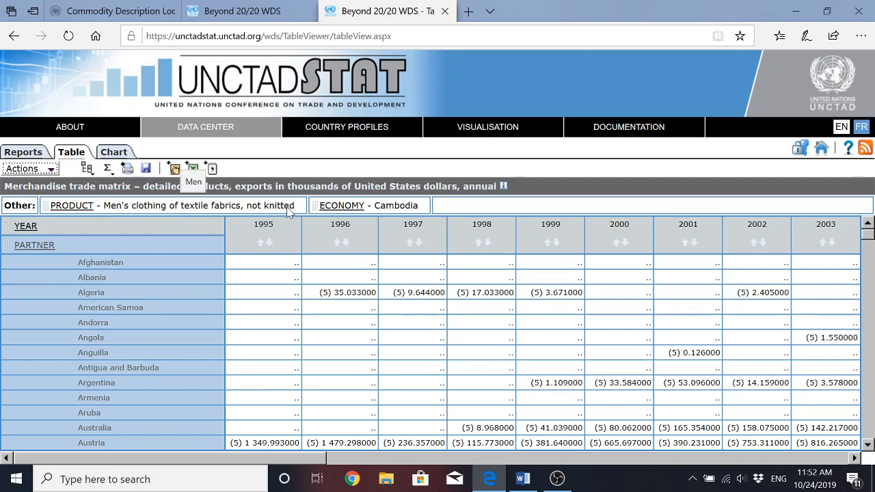
mouse_move(431, 219)
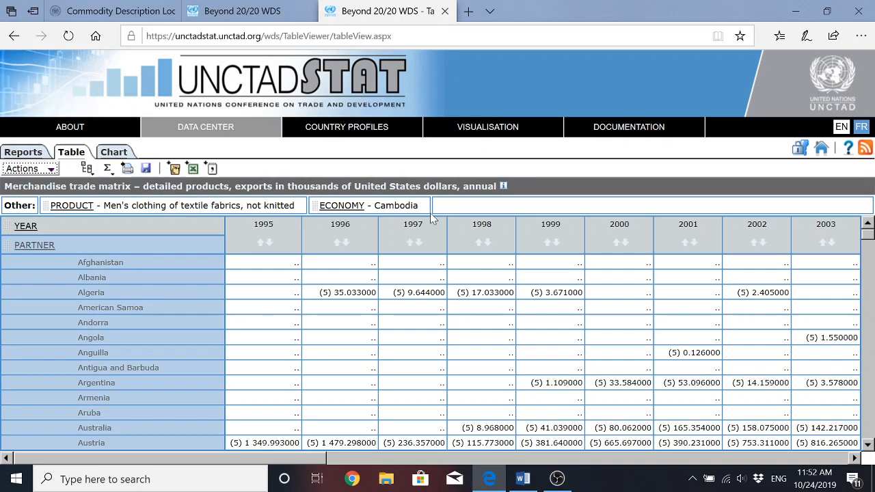
mouse_move(460, 337)
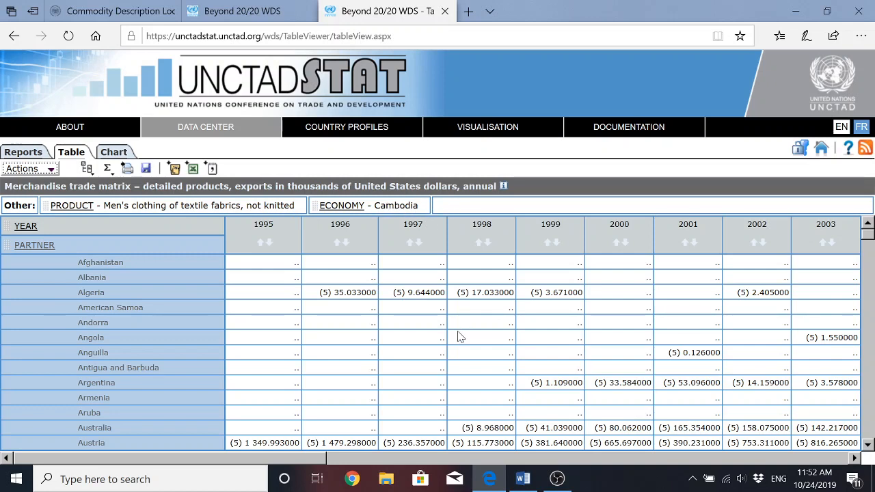
mouse_move(233, 180)
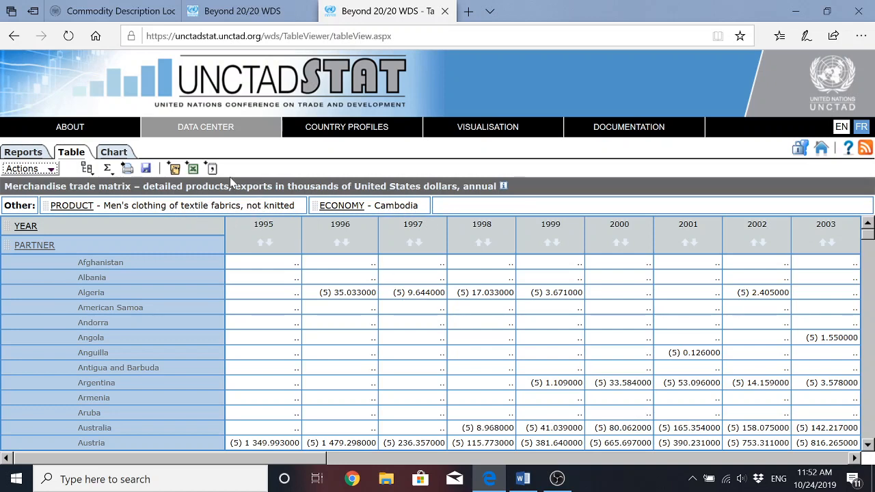
mouse_move(211, 170)
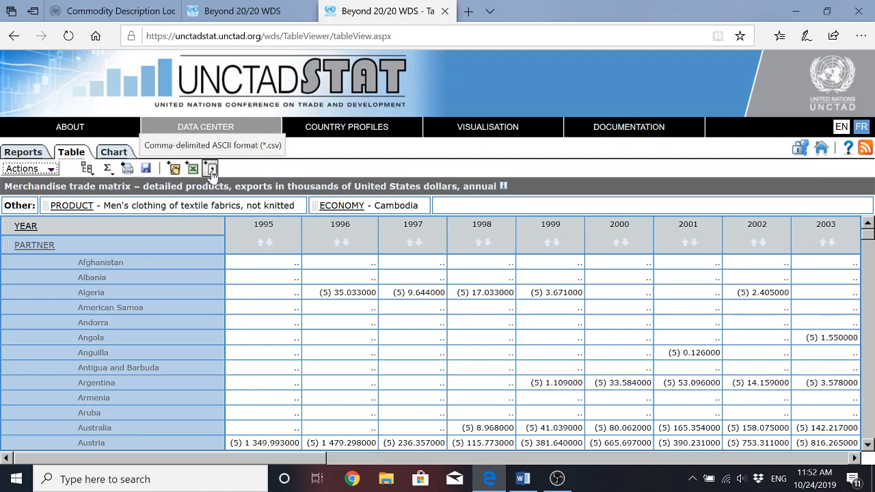
- Export the table in CSV format and save the downloaded file to the computer
click(210, 169)
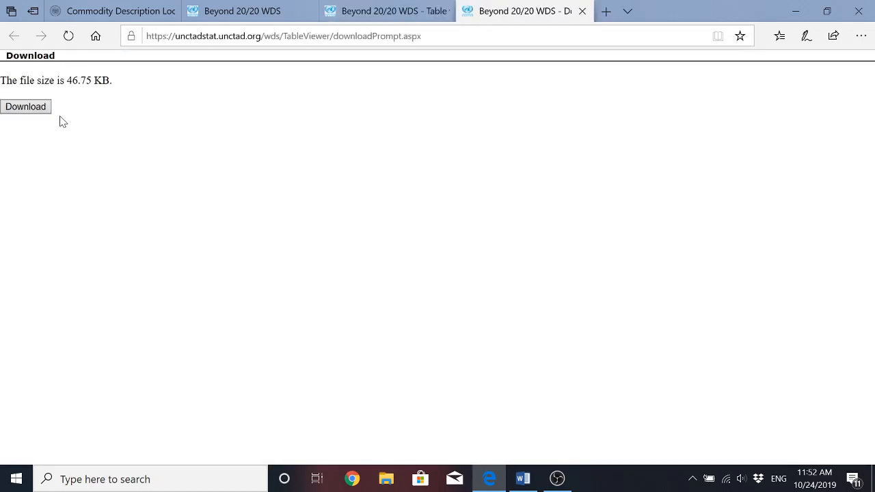
click(25, 106)
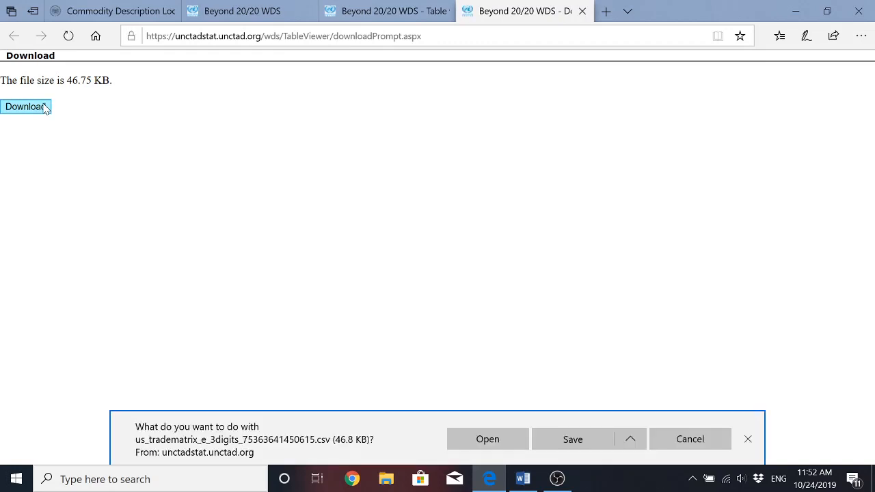
mouse_move(562, 432)
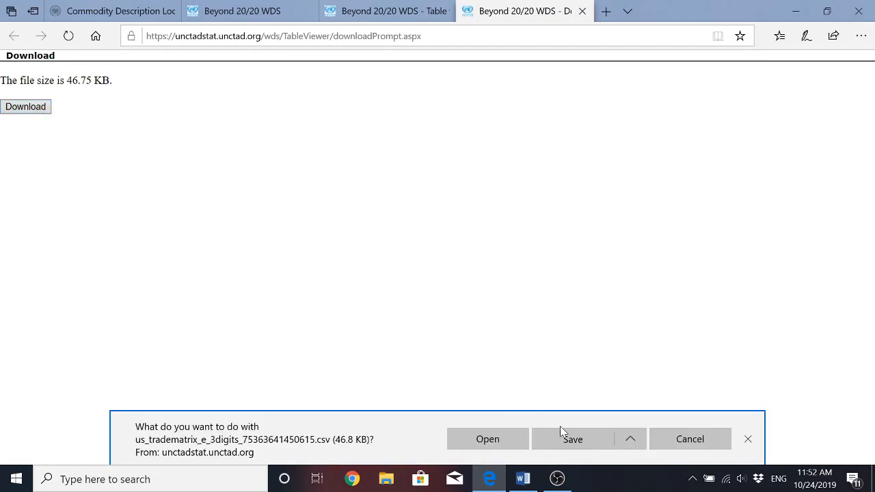
click(571, 438)
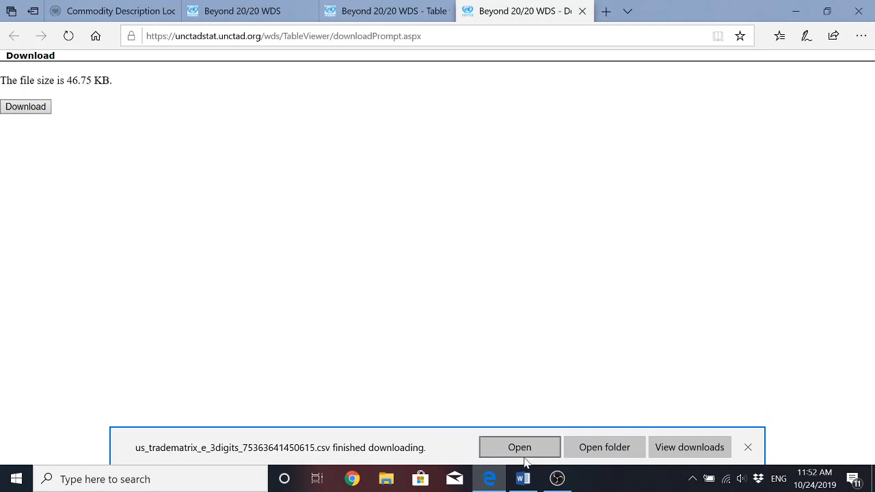
mouse_move(495, 329)
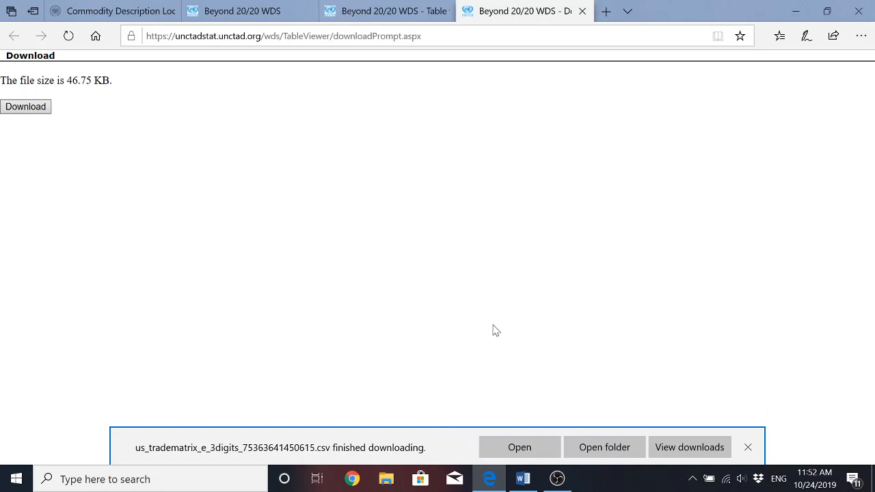